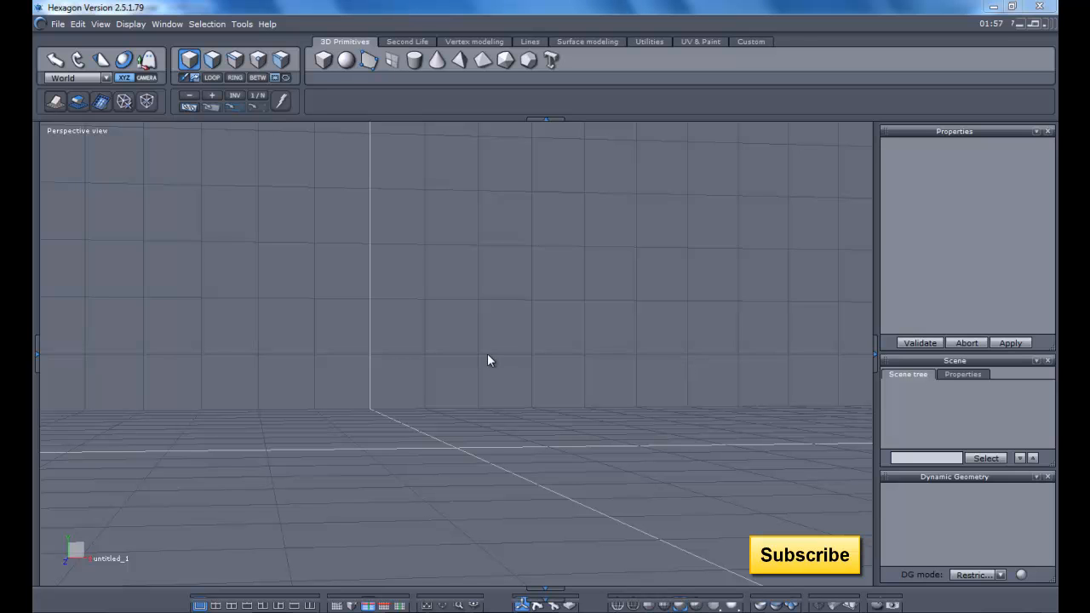
mouse_move(475, 448)
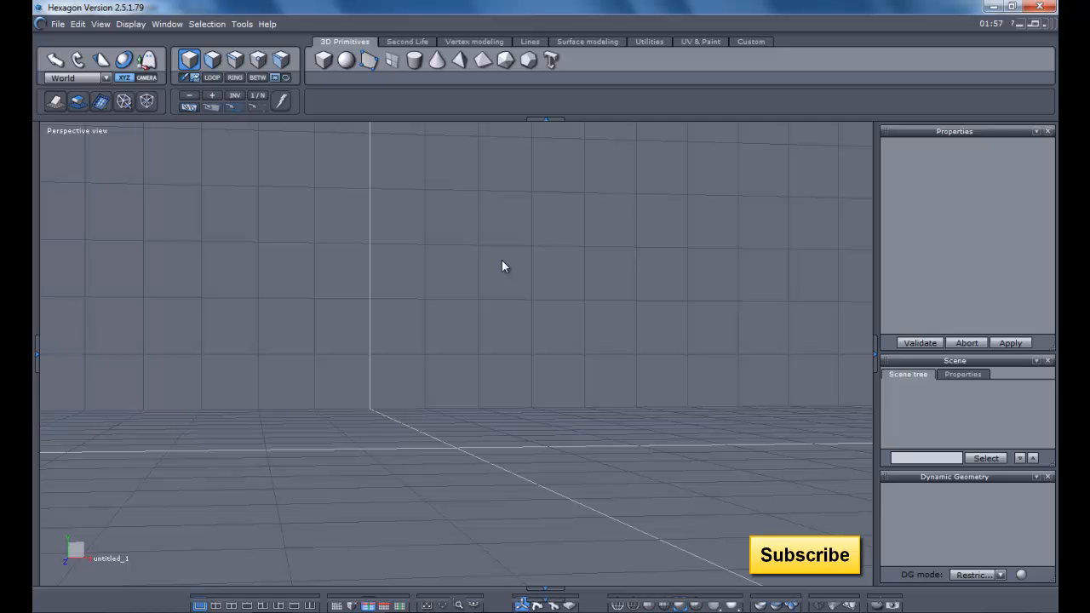
mouse_move(144, 123)
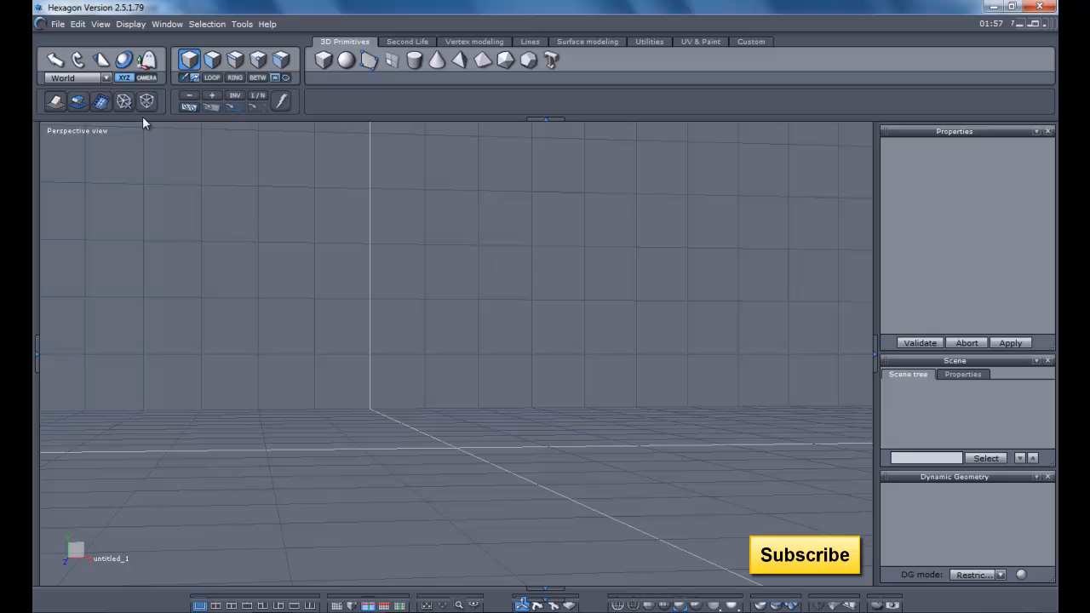
mouse_move(145, 101)
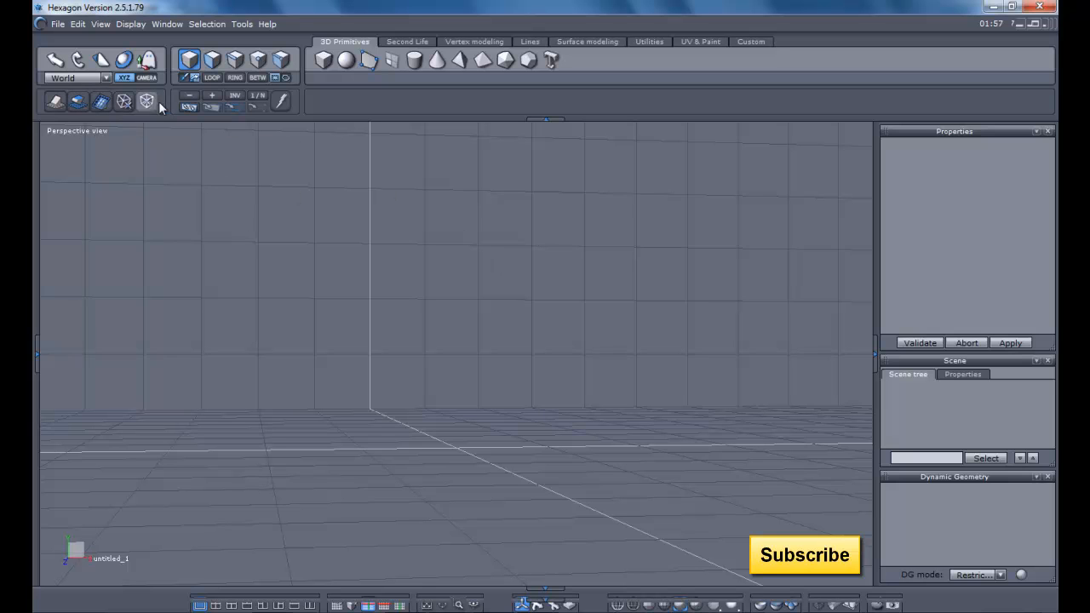
mouse_move(78, 100)
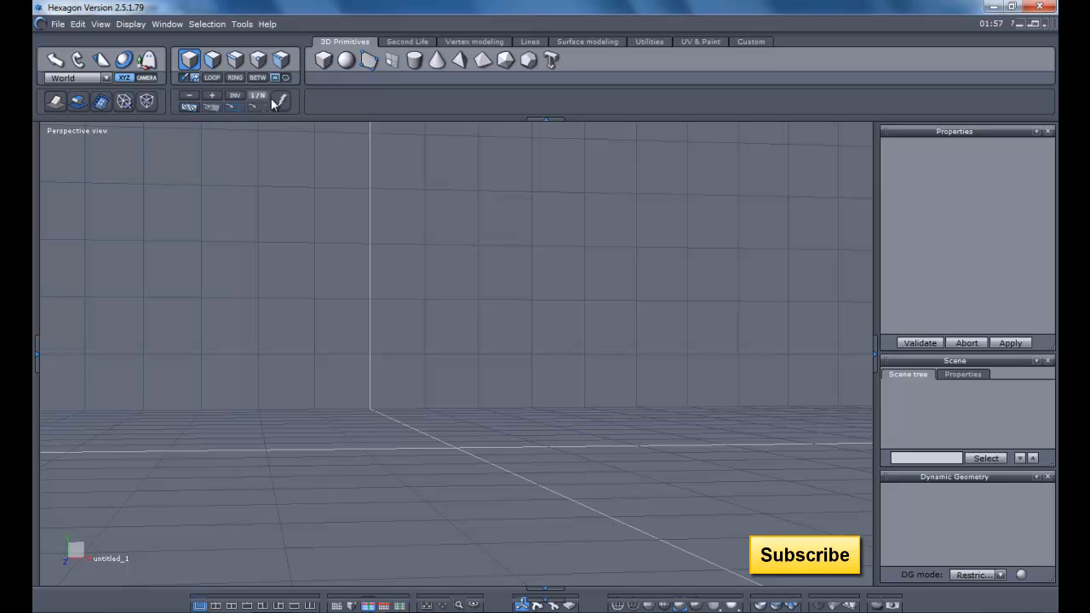
mouse_move(813, 94)
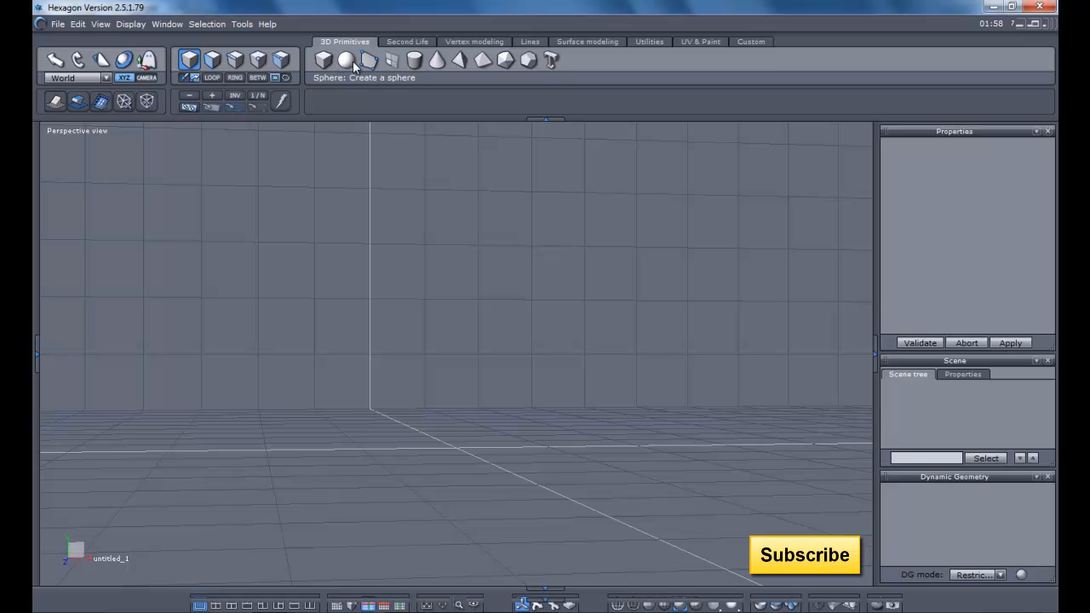
mouse_move(348, 64)
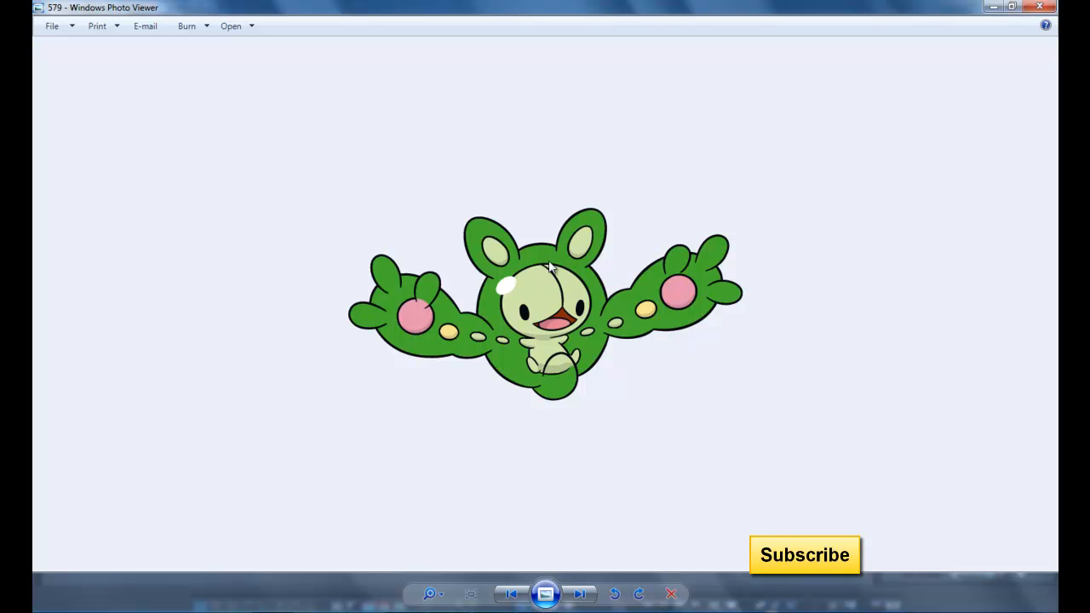
mouse_move(546, 442)
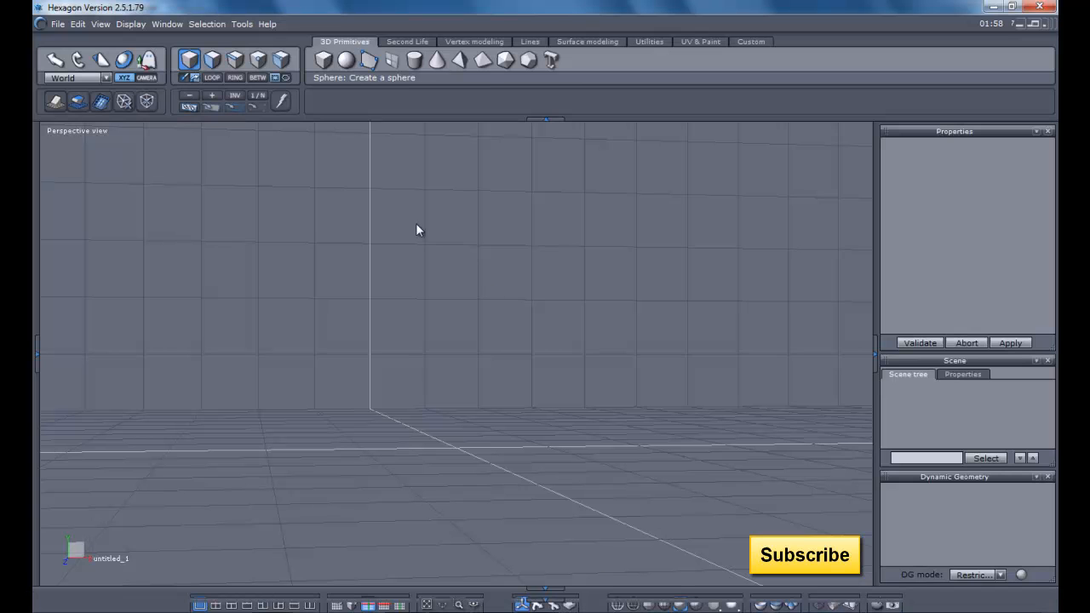
mouse_move(346, 59)
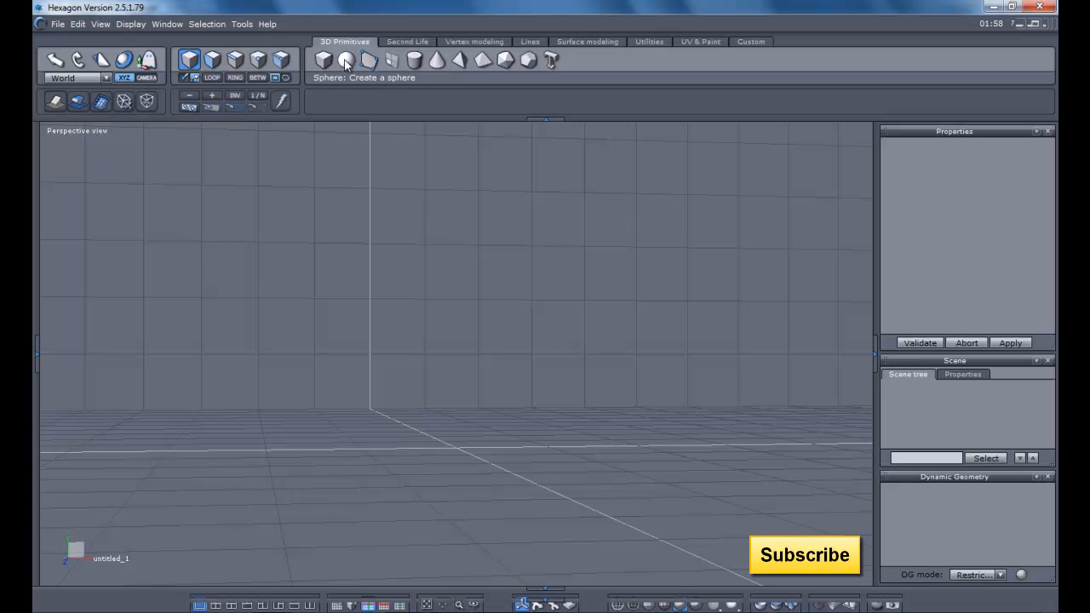
Add a sphere primitive and lift it about 12 units above the grid
left_click(346, 60)
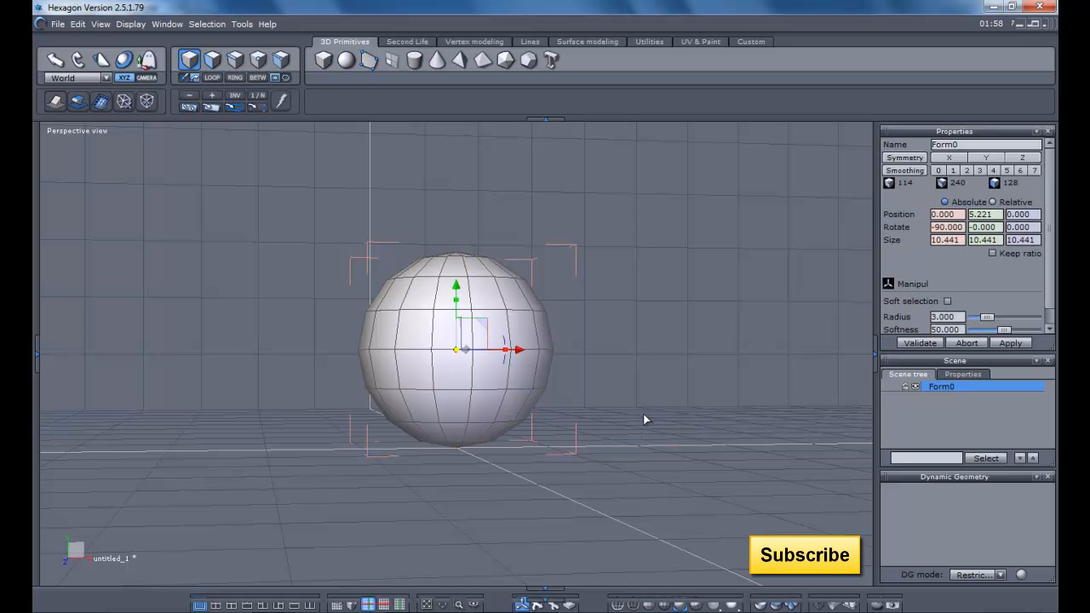
left_click_drag(456, 284, 456, 213)
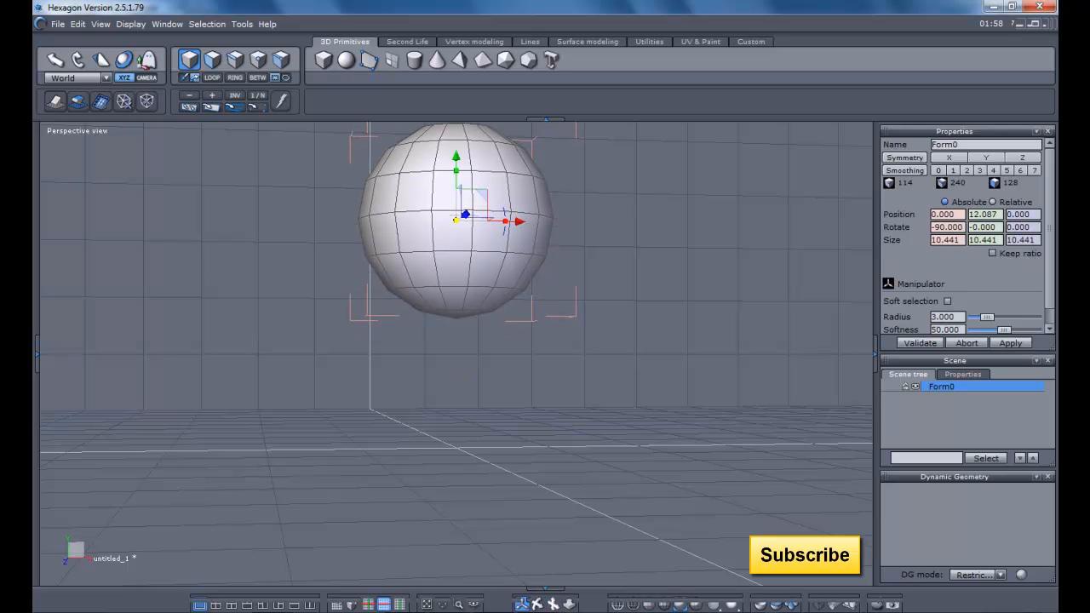
left_click_drag(460, 217, 485, 349)
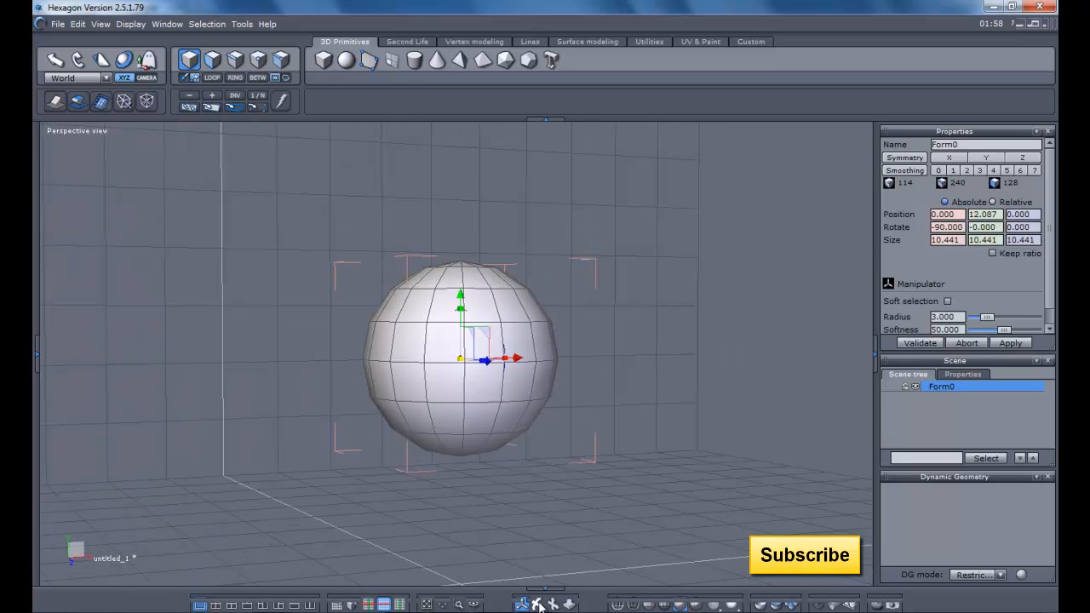
mouse_move(655, 367)
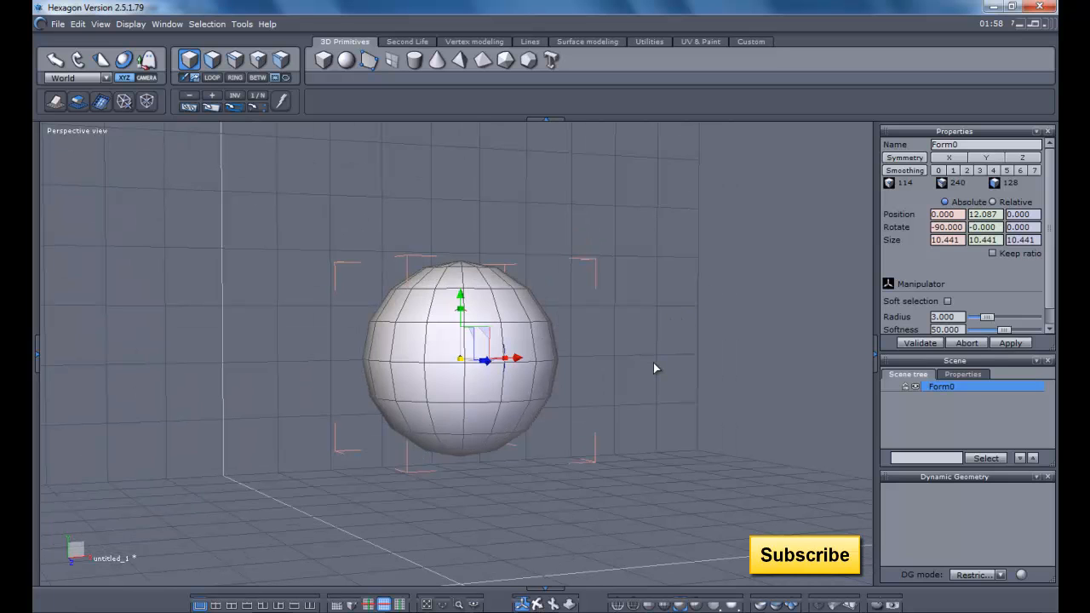
mouse_move(656, 289)
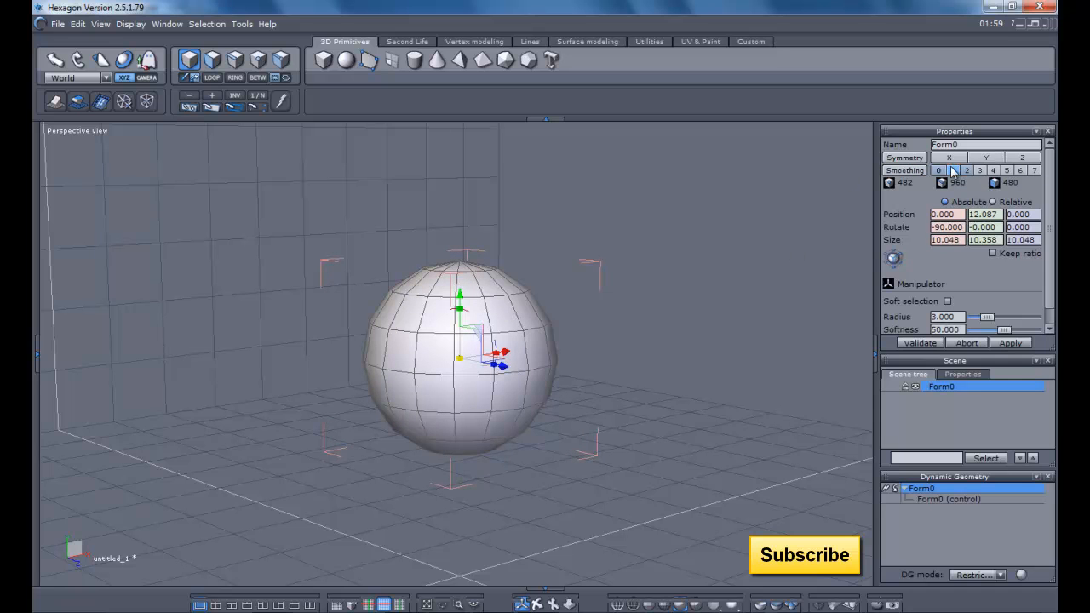
Enable X-axis symmetry on the sphere after trying the Y and Z axes
left_click(966, 169)
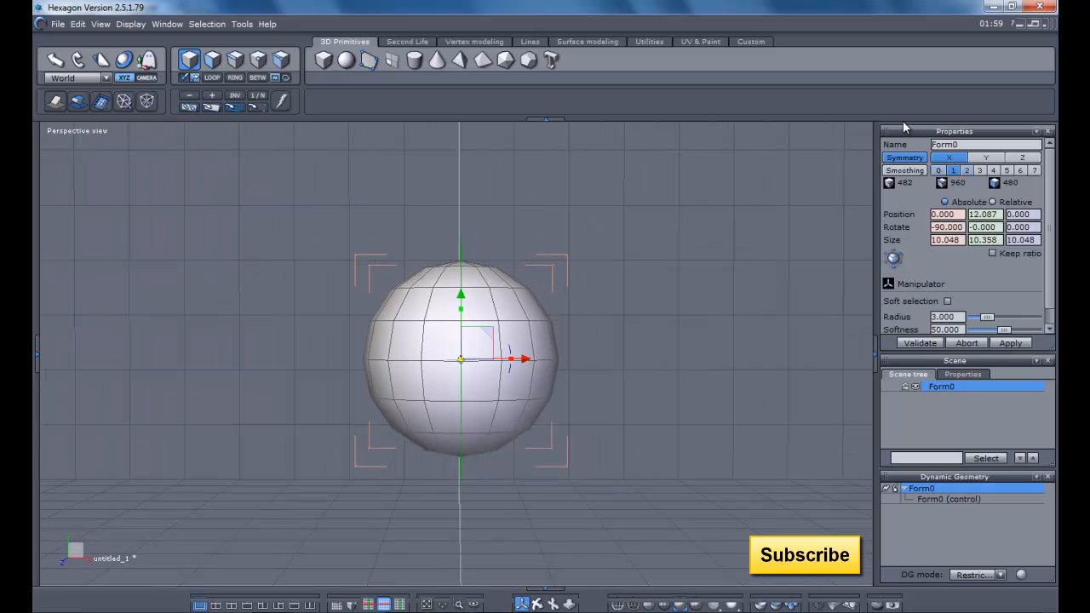
left_click(985, 158)
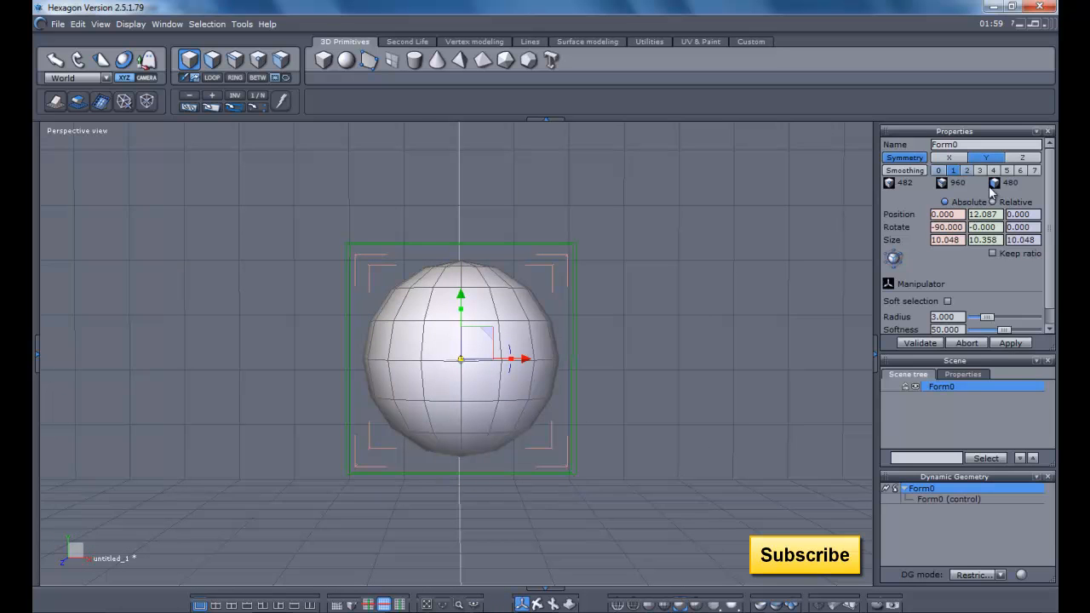
left_click(1020, 157)
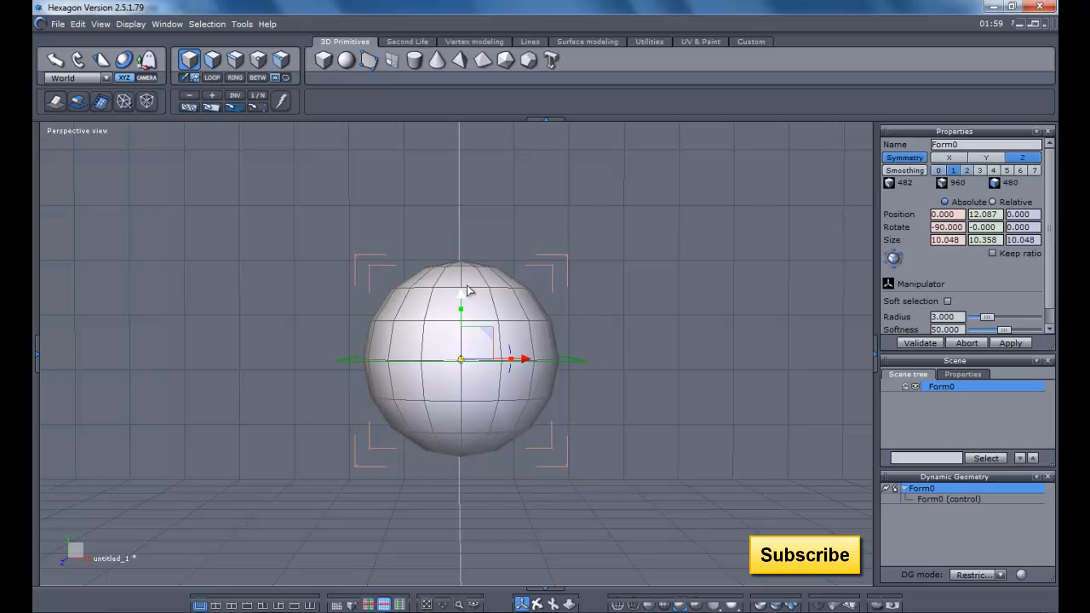
mouse_move(428, 284)
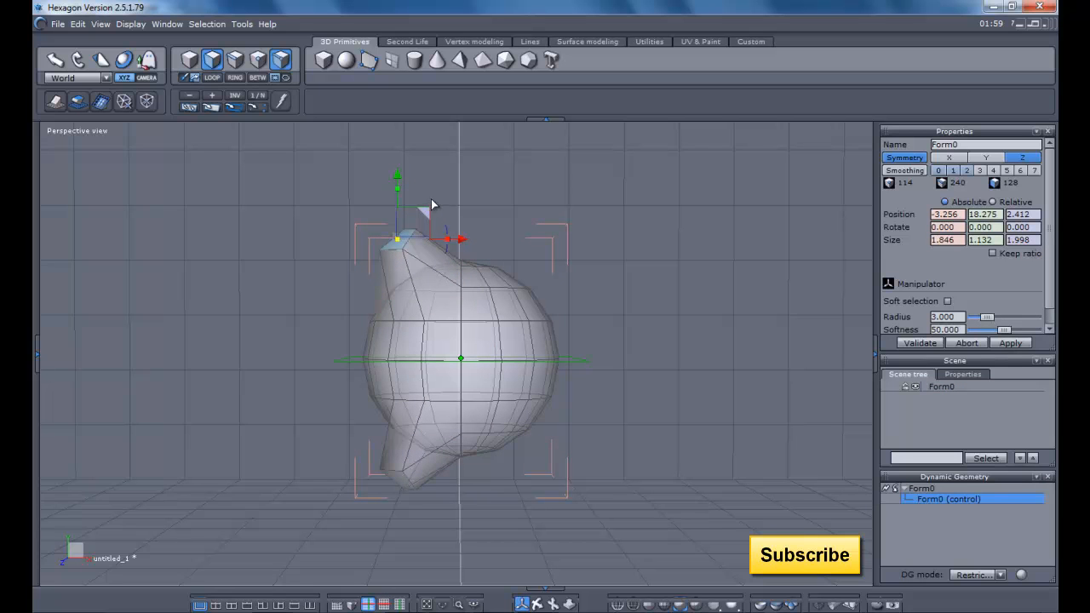
mouse_move(380, 135)
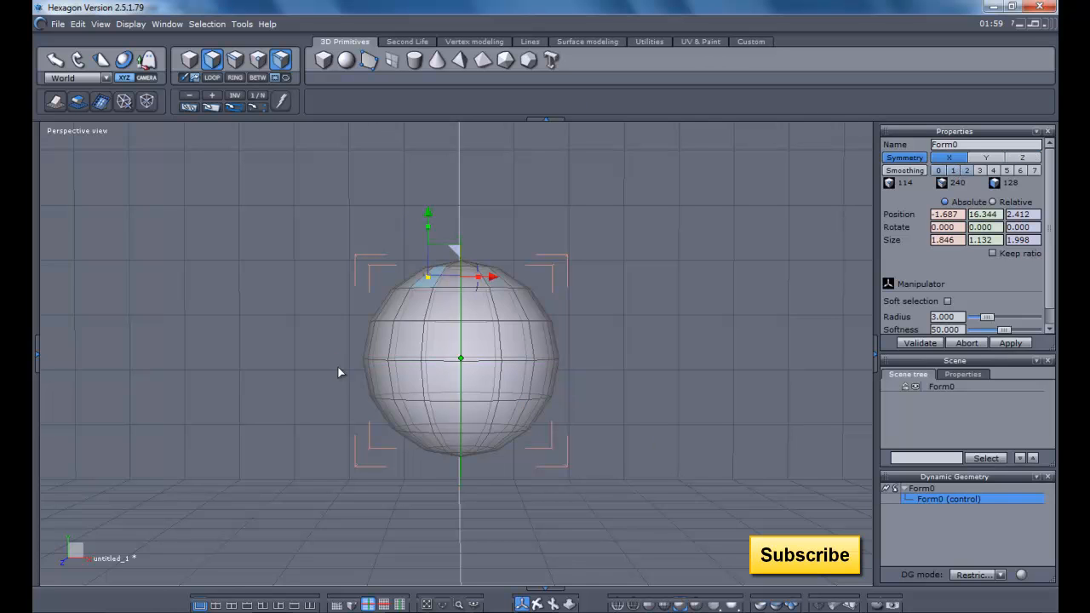
left_click(413, 383)
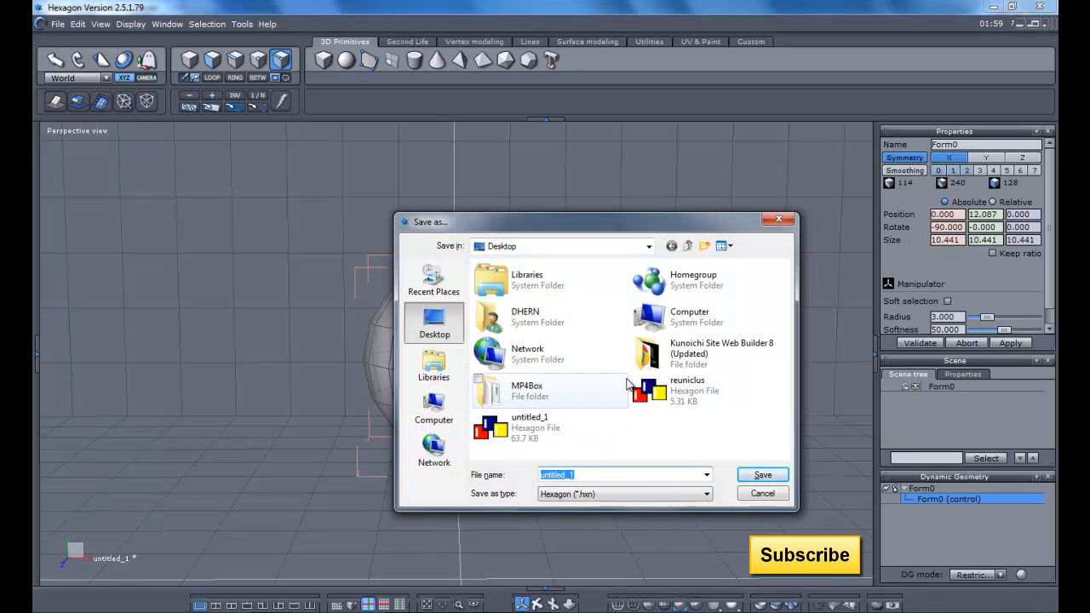
Save over the existing reuniclus file, confirming the replacement
left_click(762, 475)
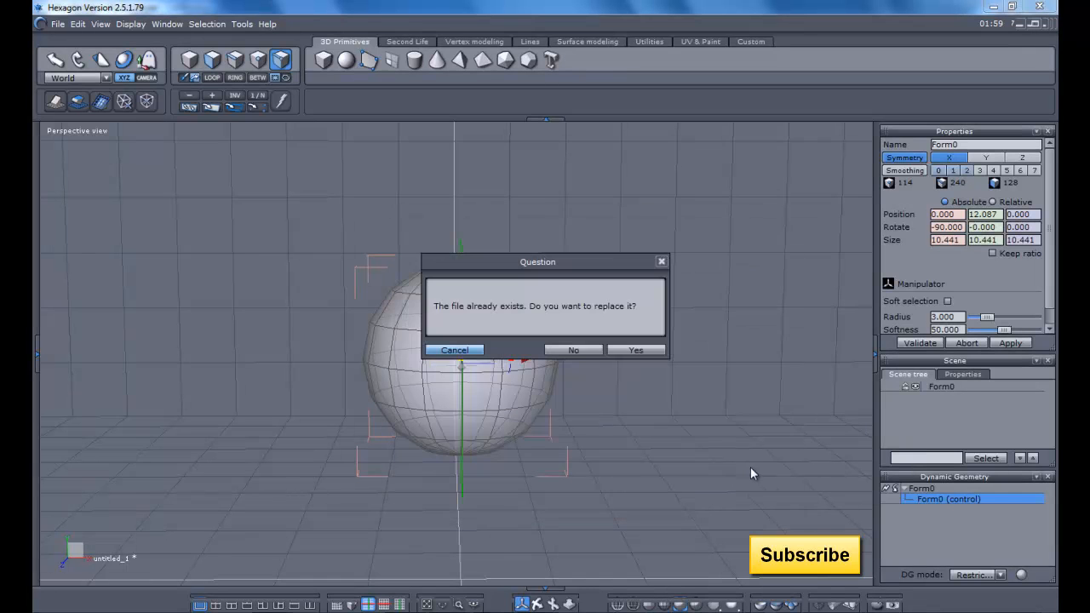
left_click(635, 350)
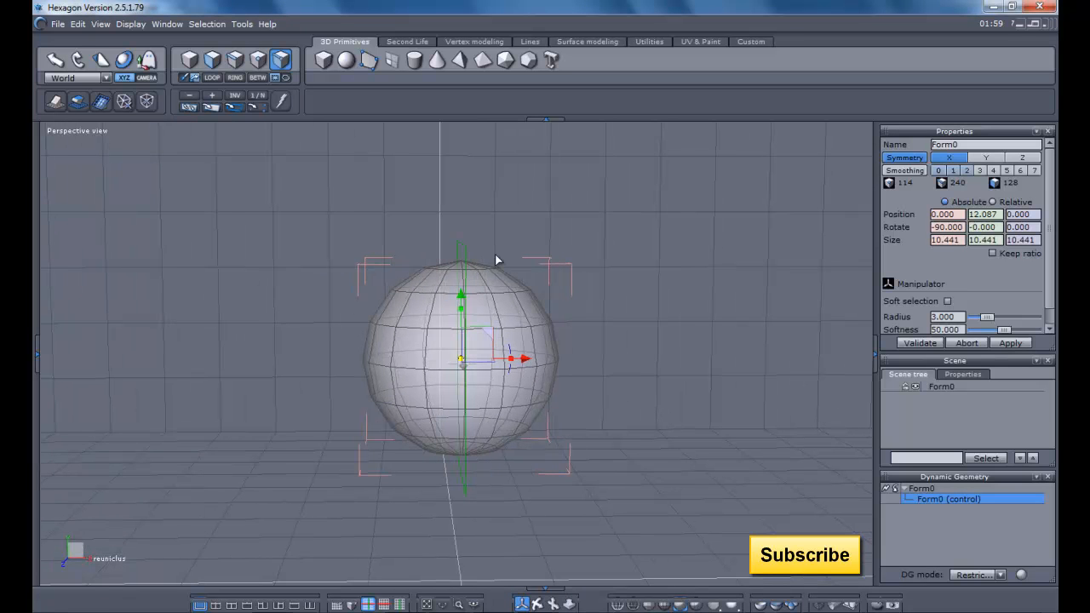
Lift Form0 to about 15 units high and nudge it slightly sideways
left_click_drag(459, 296, 459, 285)
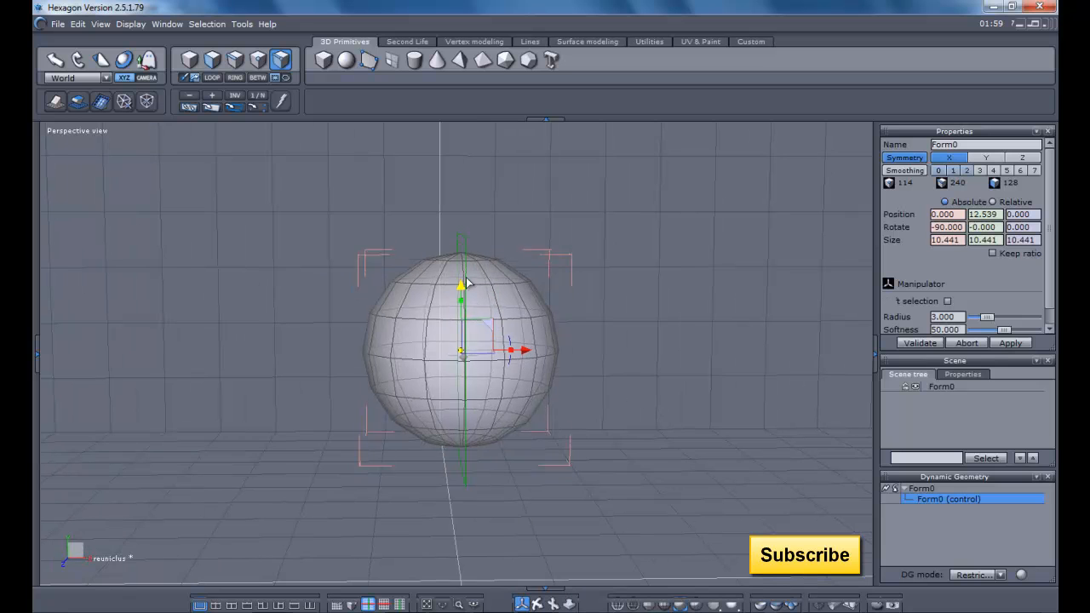
left_click_drag(460, 285, 460, 261)
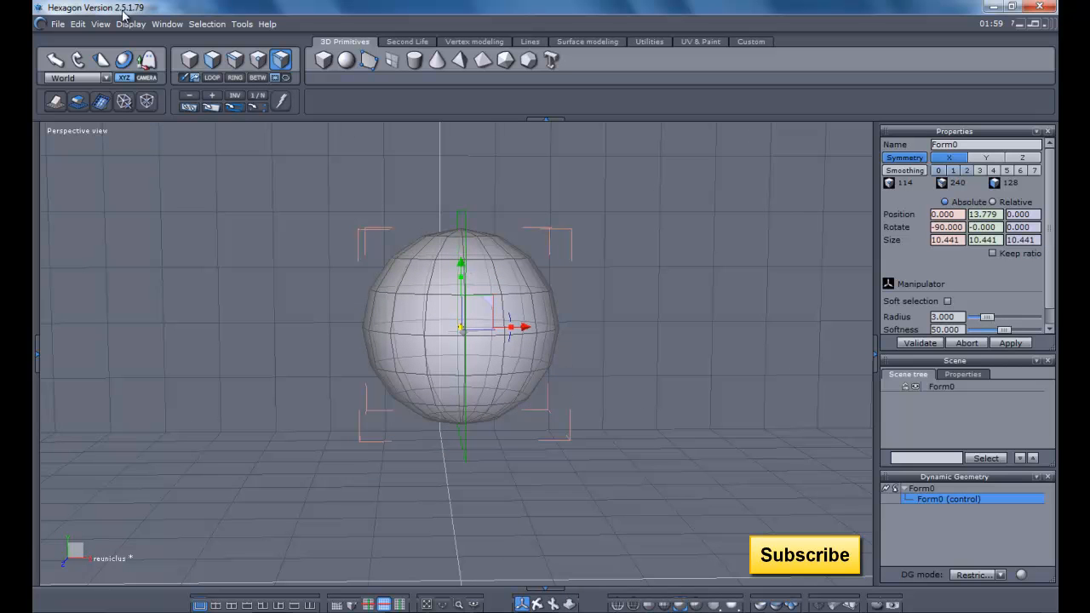
mouse_move(55, 60)
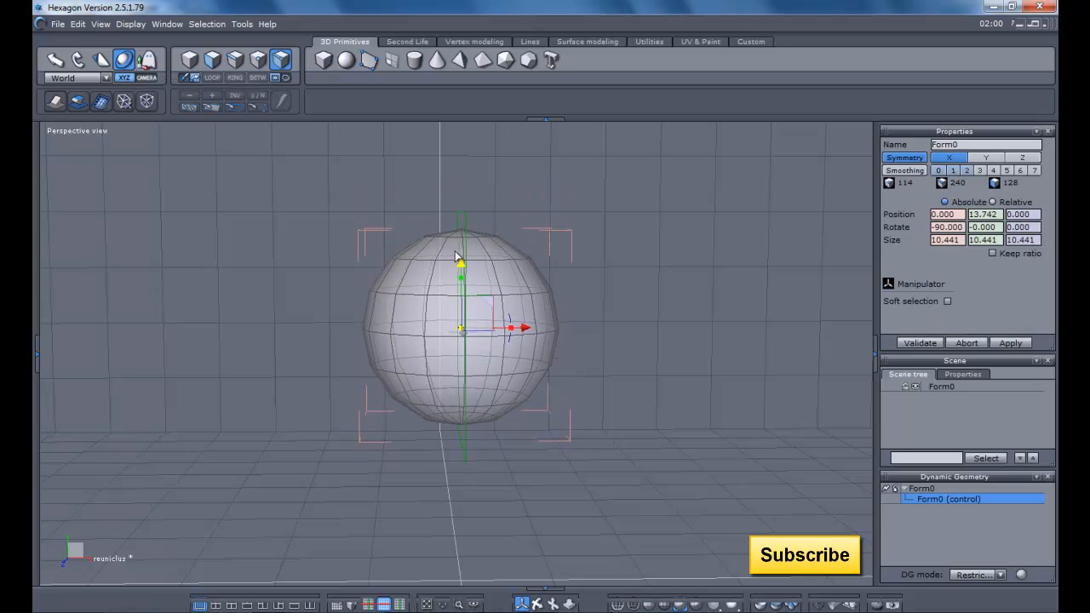
left_click_drag(460, 273, 460, 247)
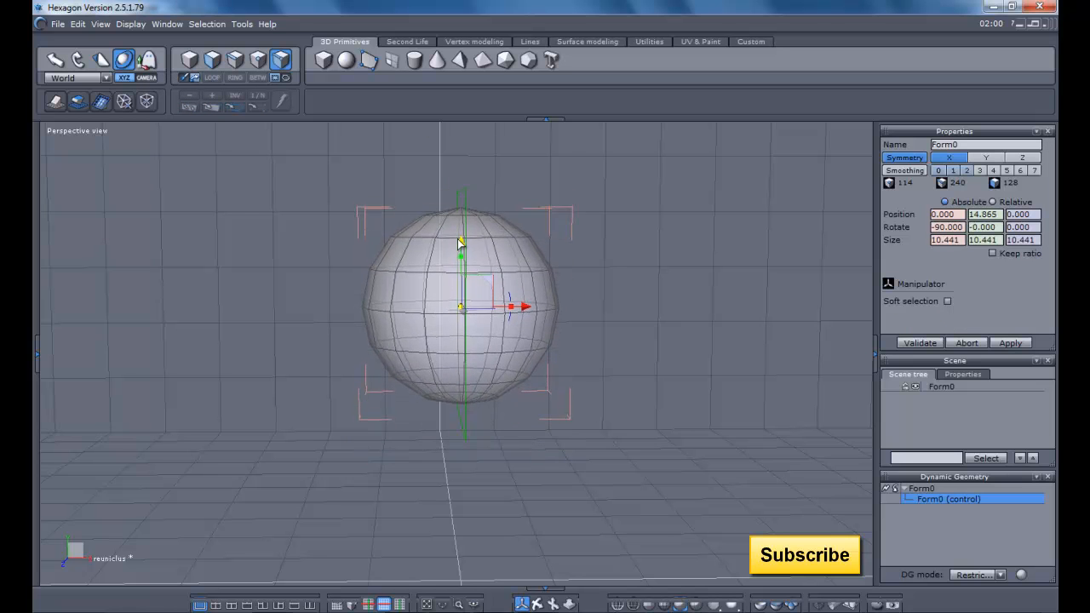
left_click(946, 301)
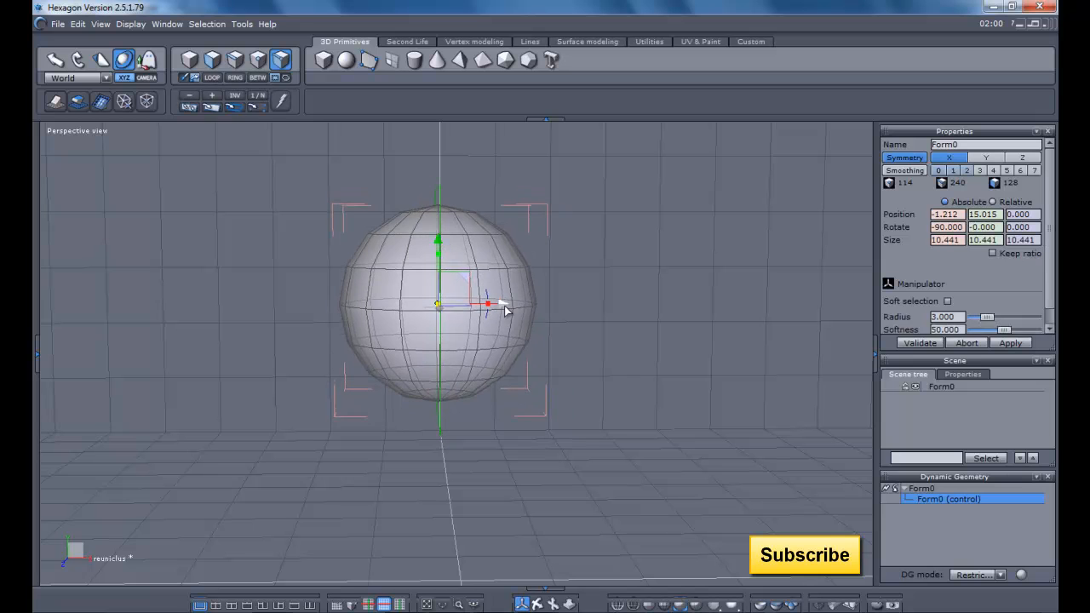
left_click_drag(487, 304, 506, 304)
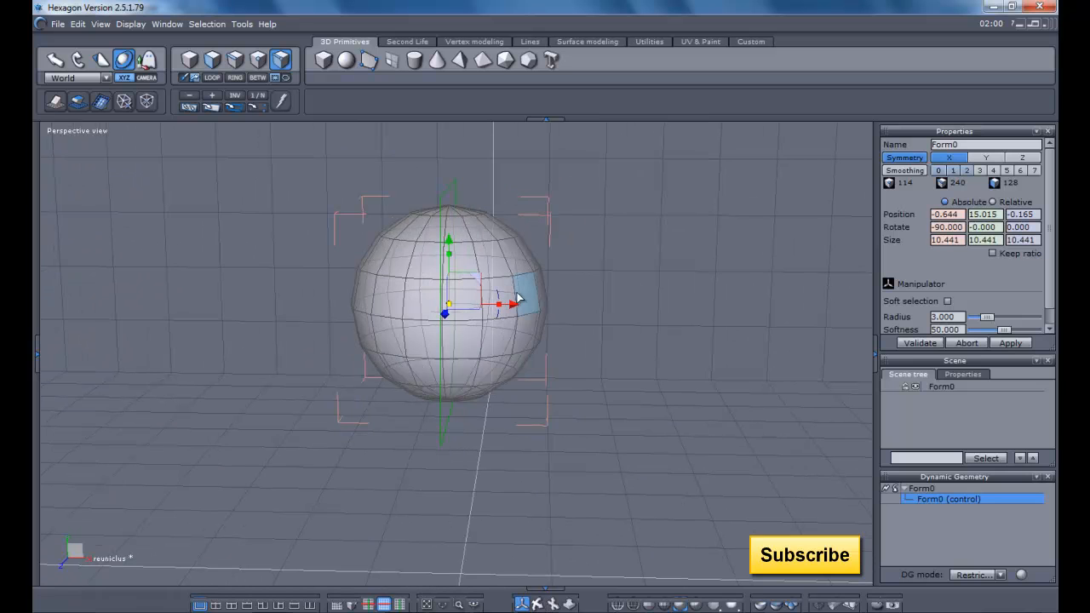
Scale Form0 uniformly to Size 12.607 on each axis, discarding the uneven stretch
left_click_drag(511, 304, 536, 309)
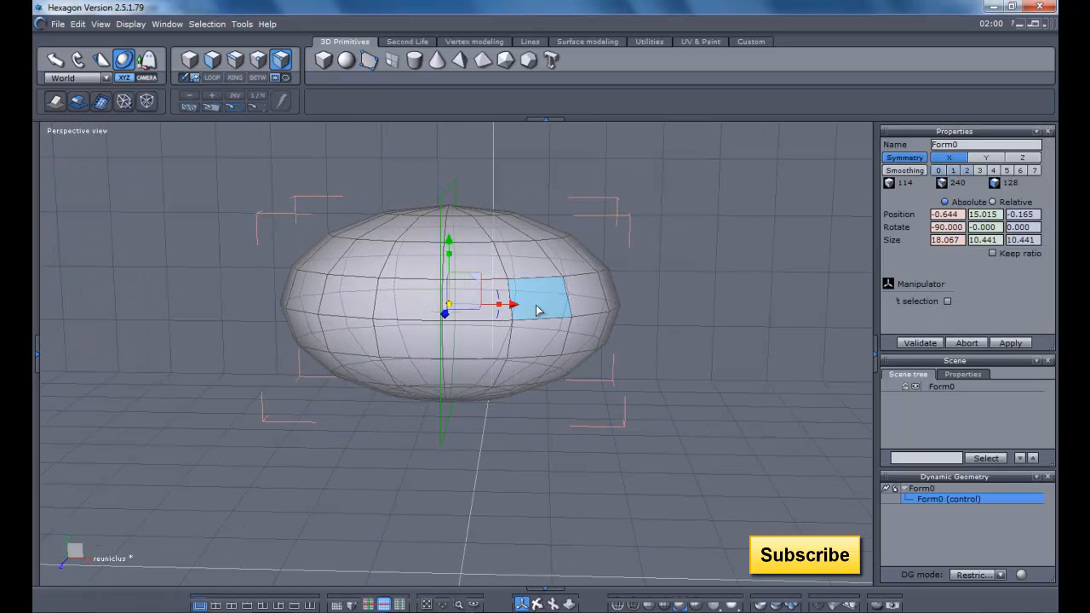
left_click(946, 301)
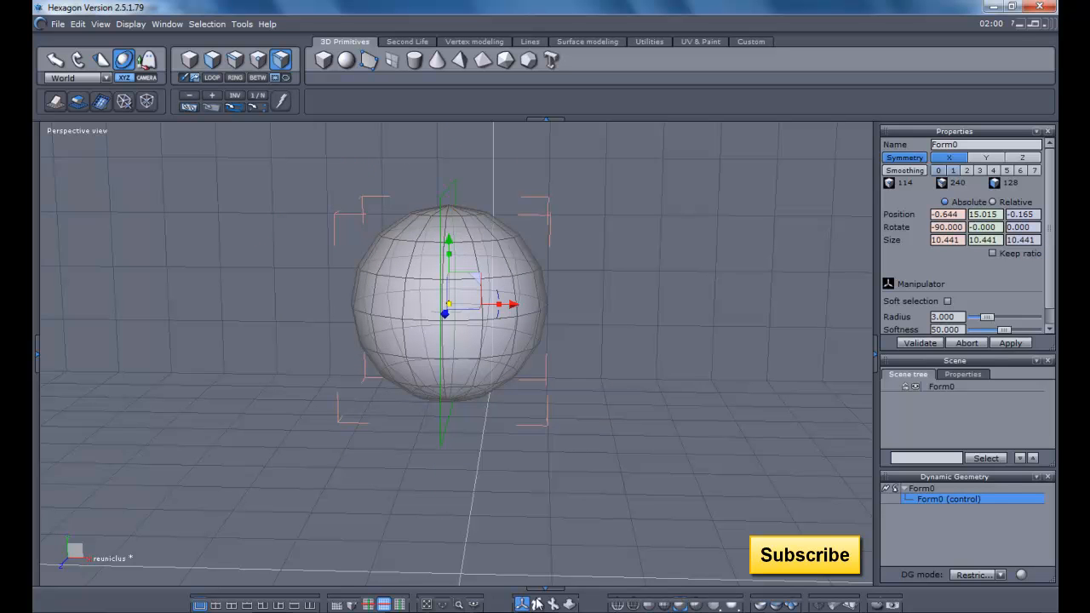
left_click_drag(451, 341, 476, 307)
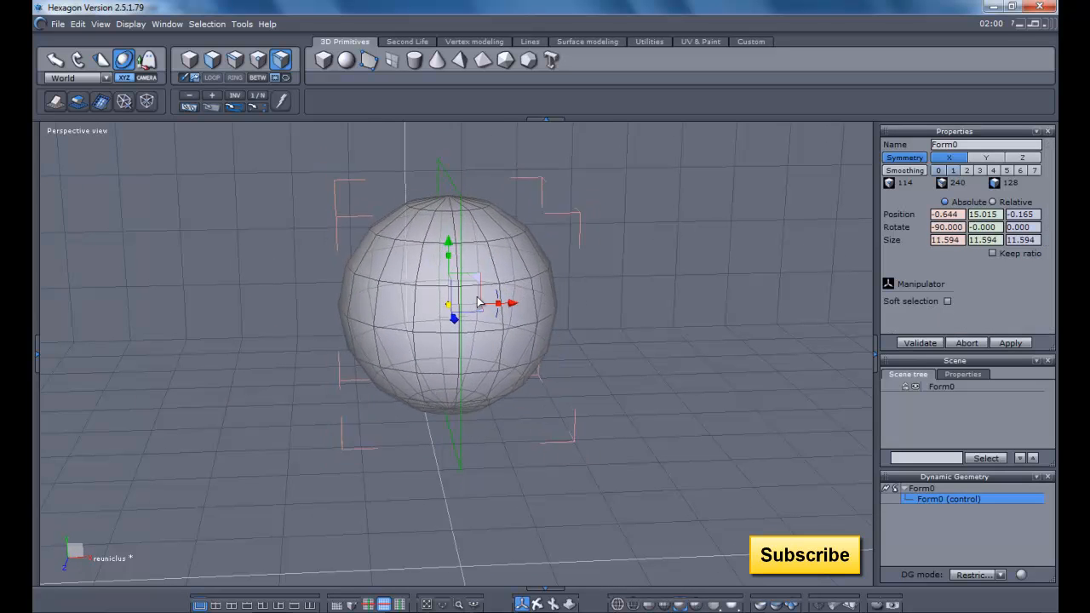
left_click(946, 300)
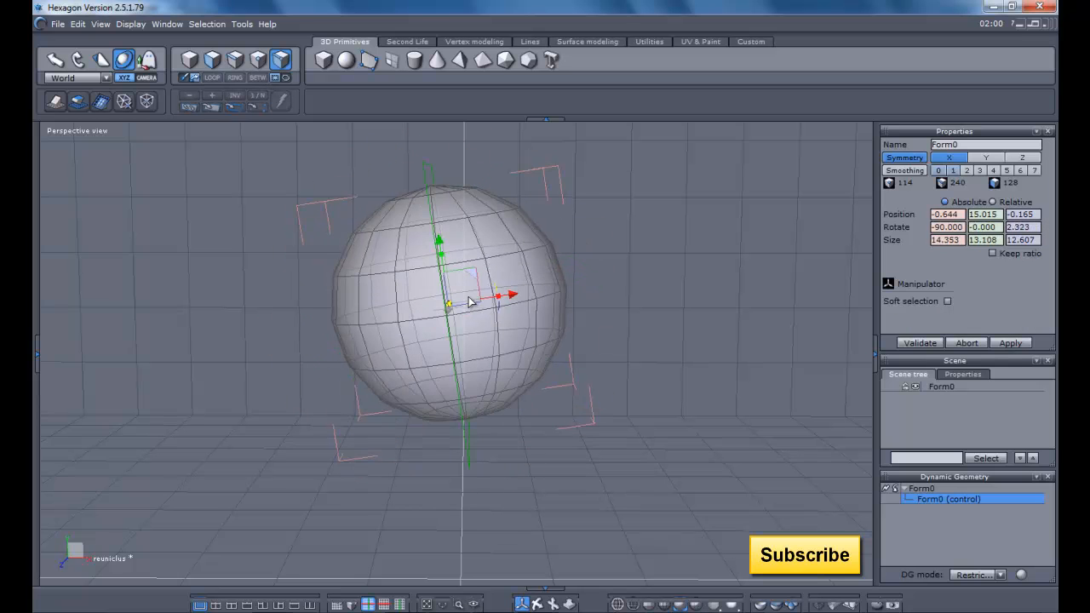
left_click(946, 301)
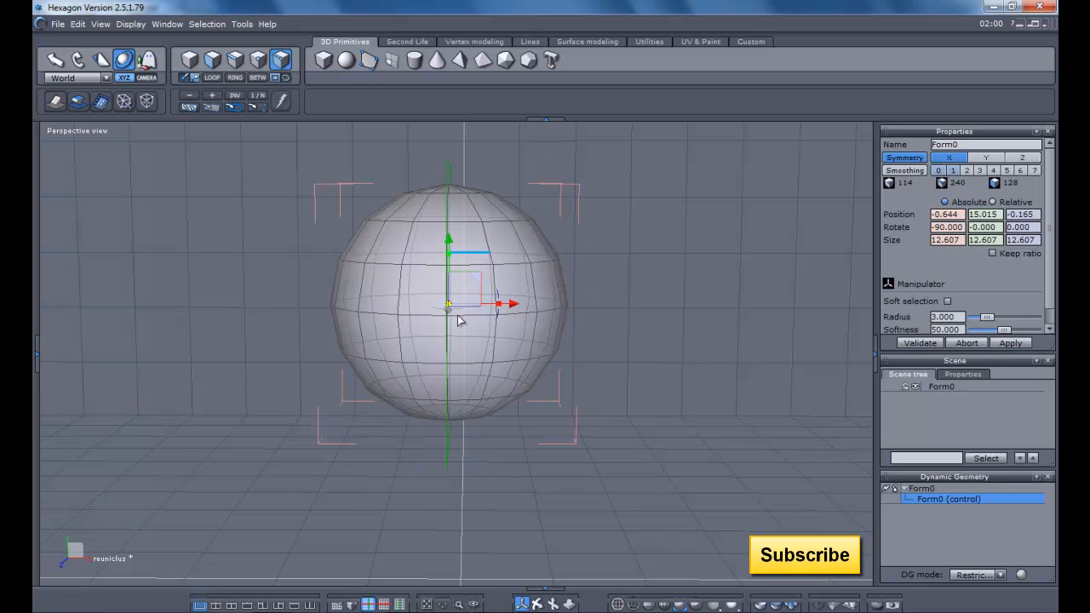
left_click_drag(460, 307, 477, 319)
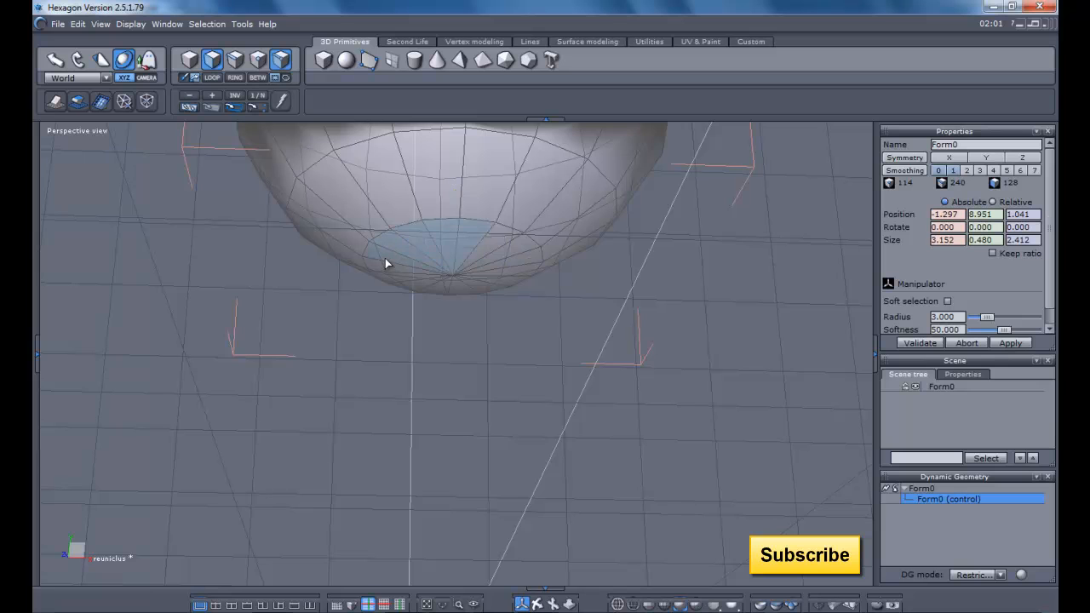
Drag-select the cap faces around the sphere's bottom pole
left_click_drag(386, 263, 415, 293)
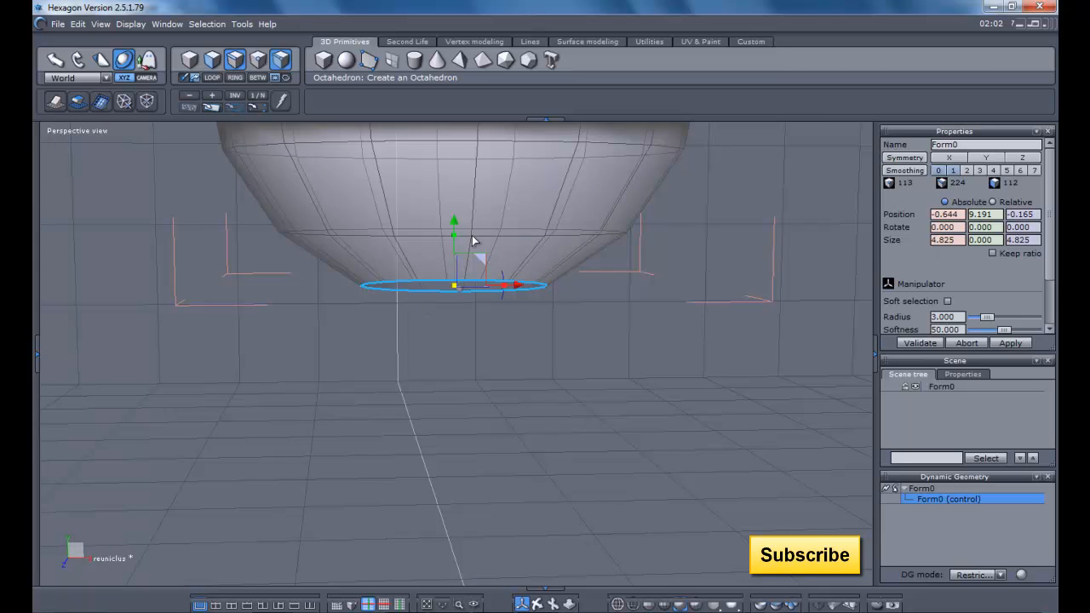
mouse_move(456, 227)
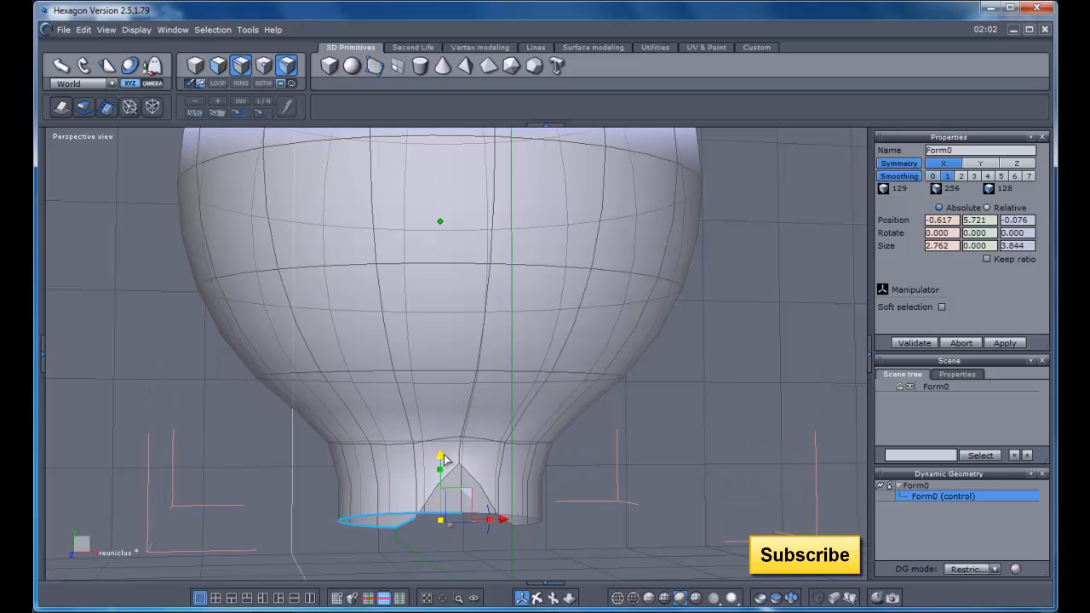
Undo the lopsided downward extrusion from the open base rim
left_click(942, 307)
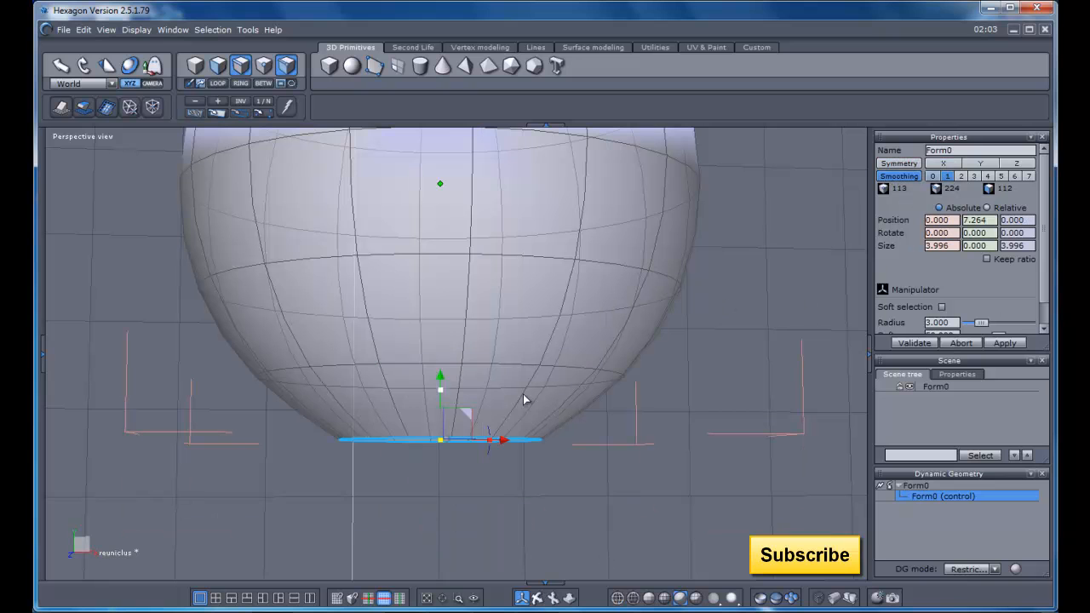
Extrude the base ring down into a long column and taper its bottom rim
left_click_drag(440, 375, 440, 407)
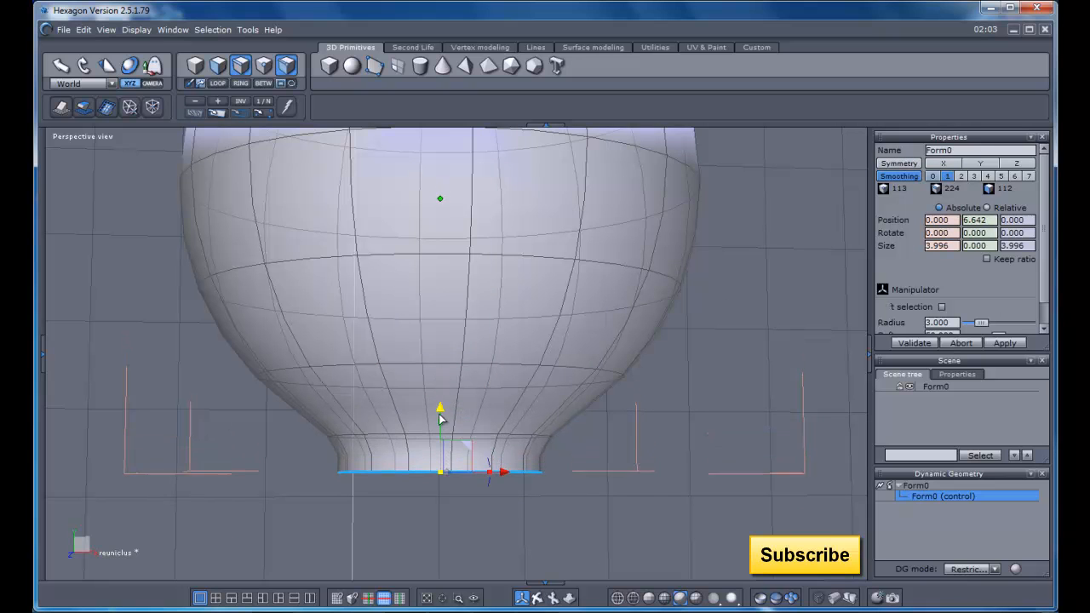
left_click_drag(440, 409, 440, 442)
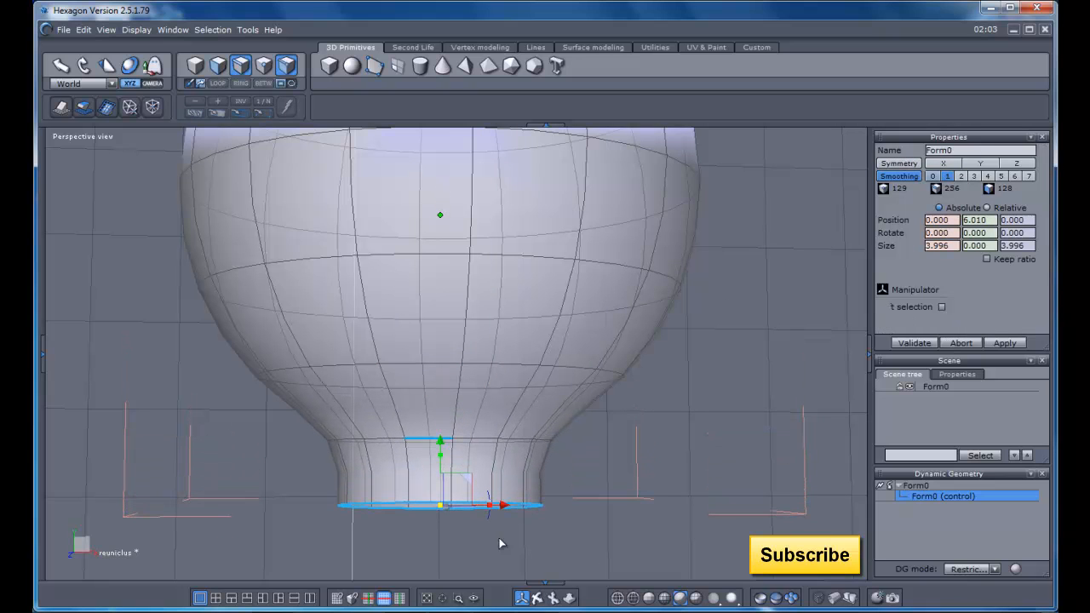
left_click(536, 596)
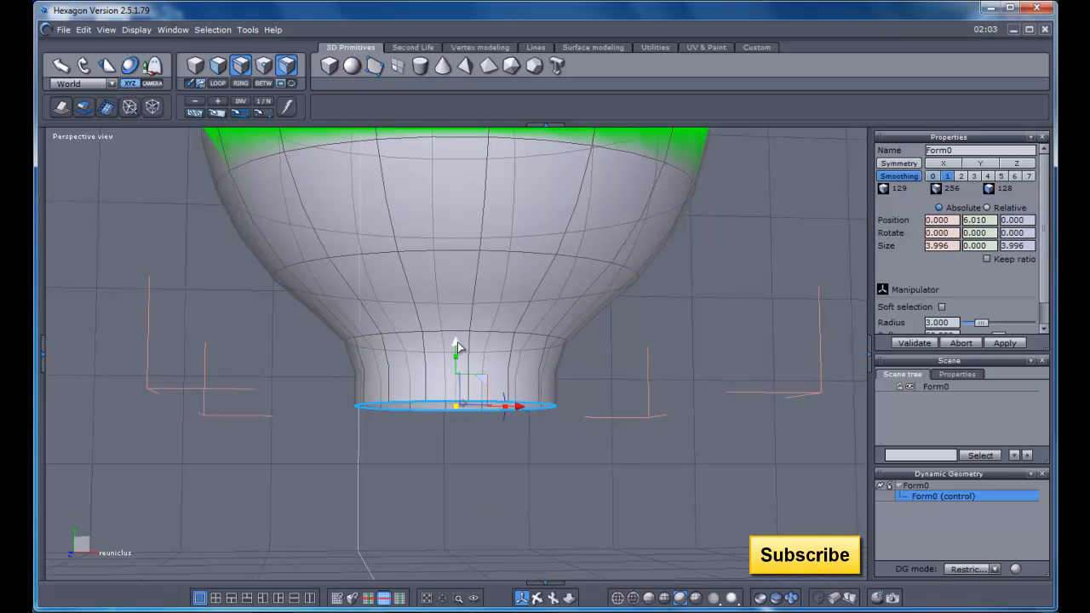
left_click_drag(457, 349, 457, 406)
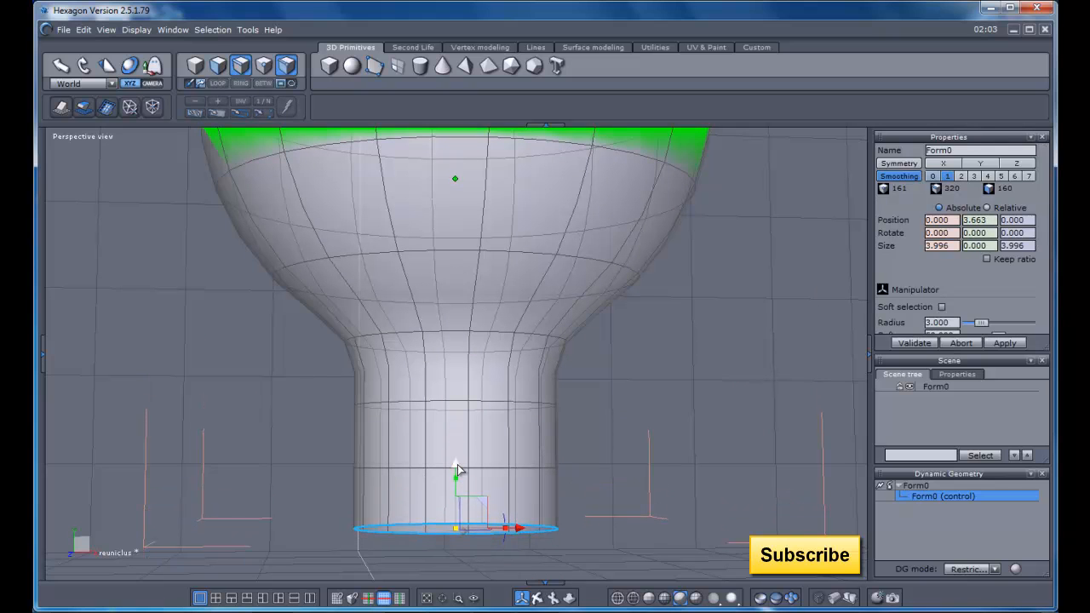
mouse_move(372, 430)
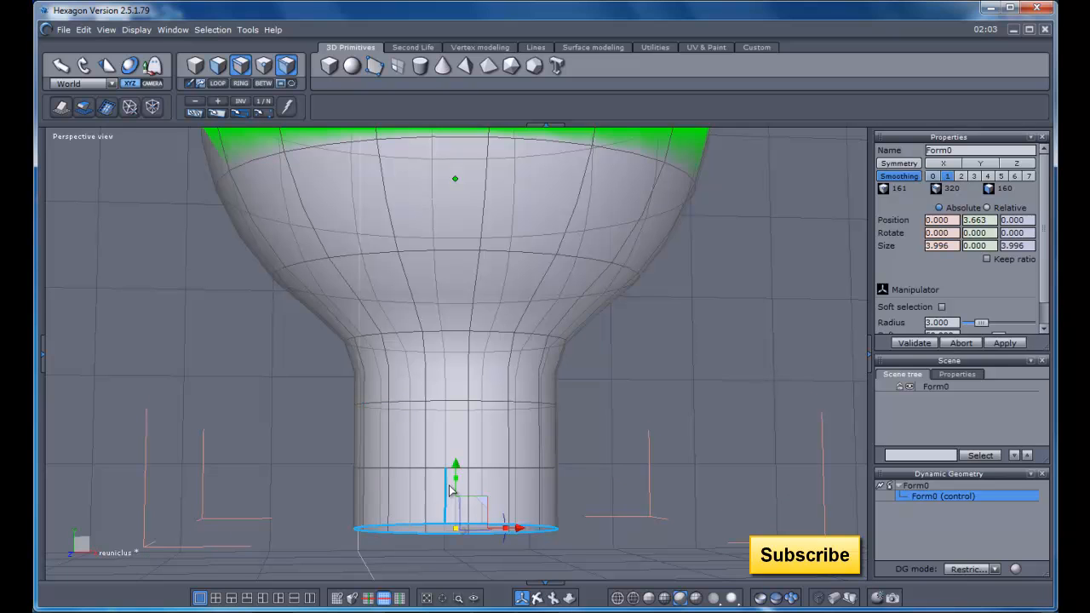
left_click_drag(457, 465, 456, 483)
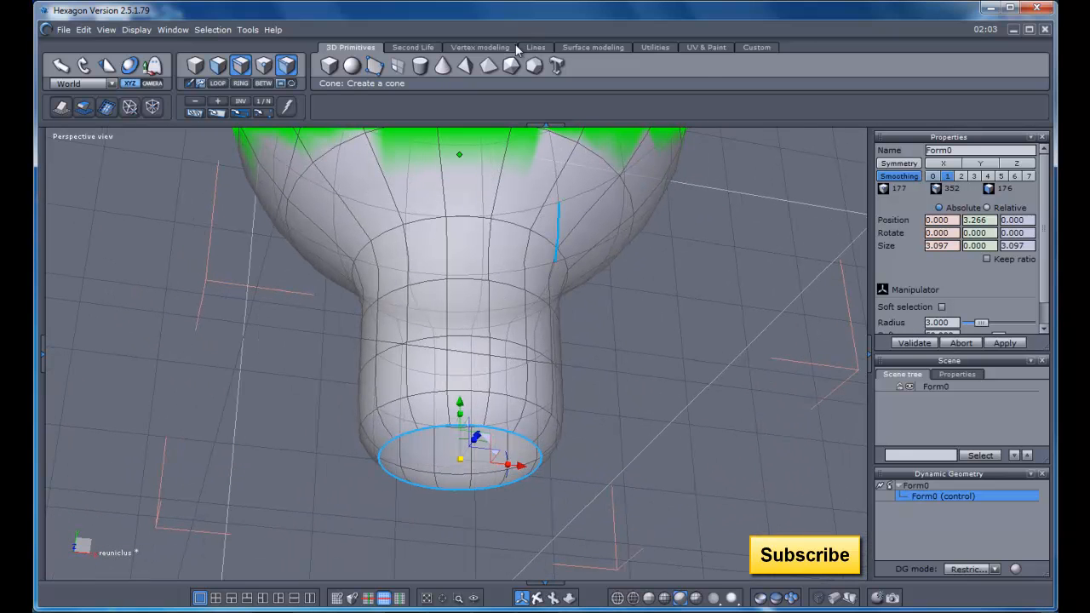
Start the Close tool from the Vertex modeling tools to cap the bottom hole
left_click(479, 46)
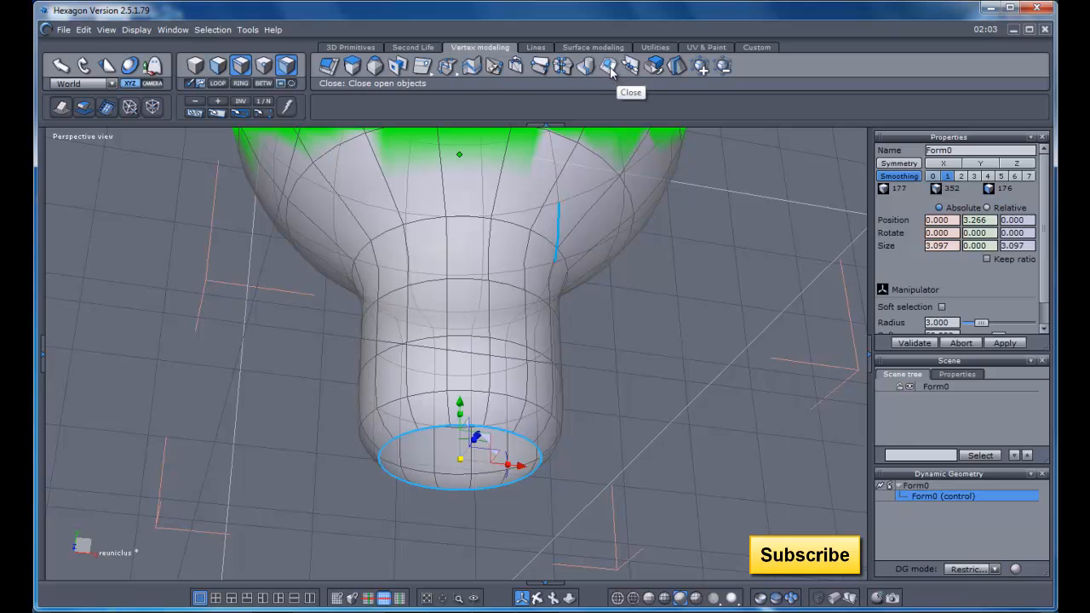
left_click(609, 66)
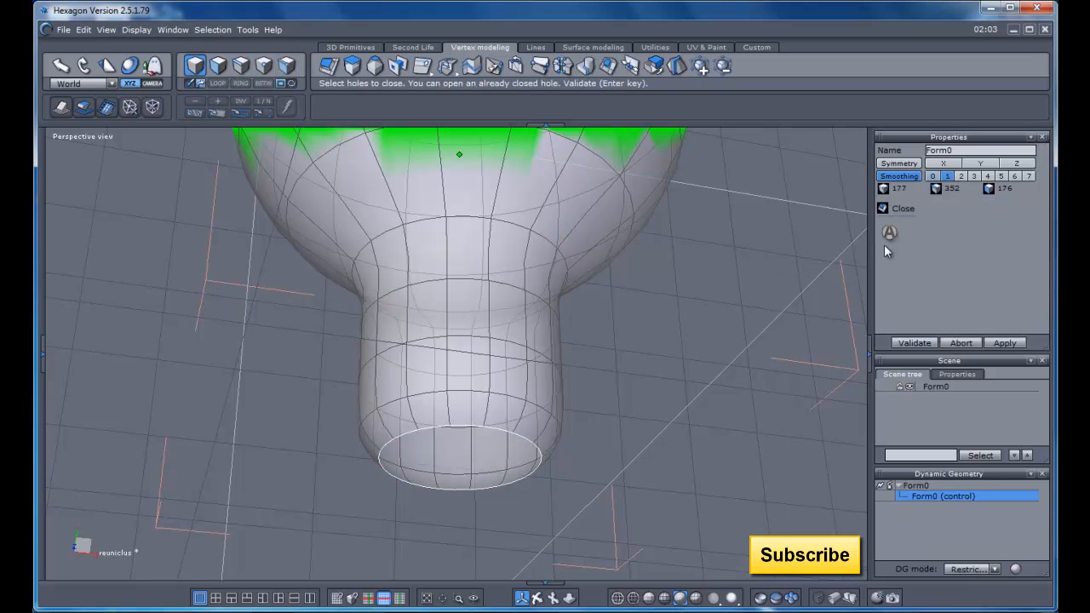
mouse_move(944, 237)
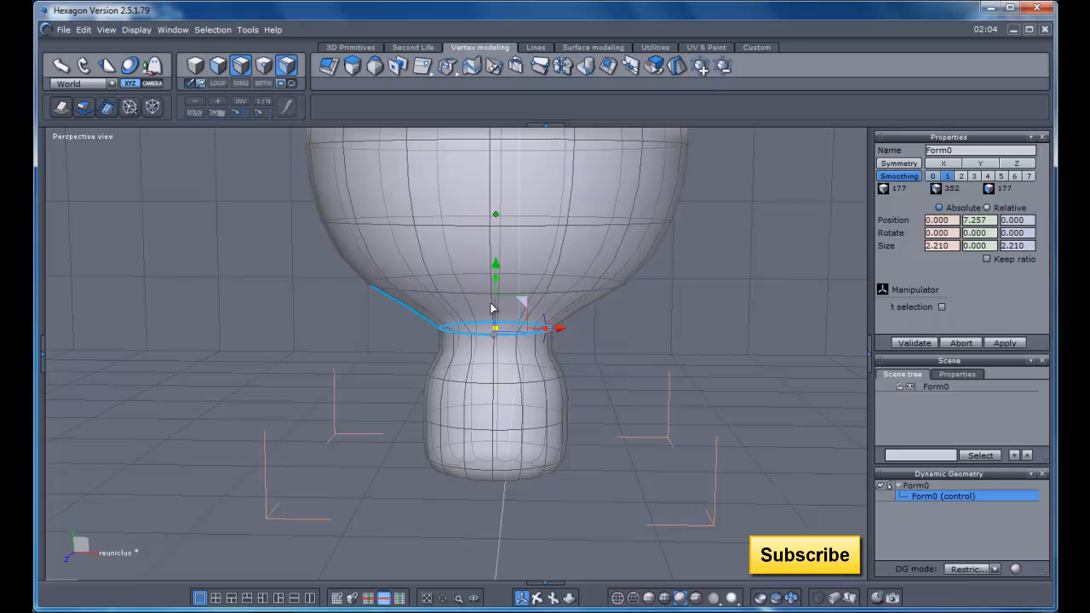
Pinch the edge ring where the column joins the body
left_click_drag(496, 328, 495, 264)
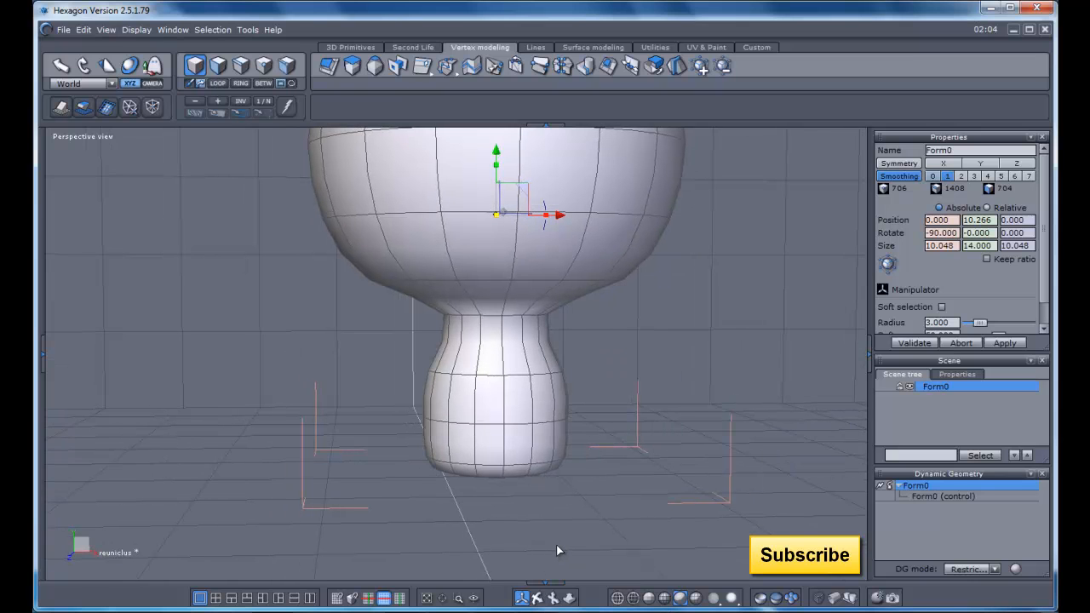
mouse_move(513, 293)
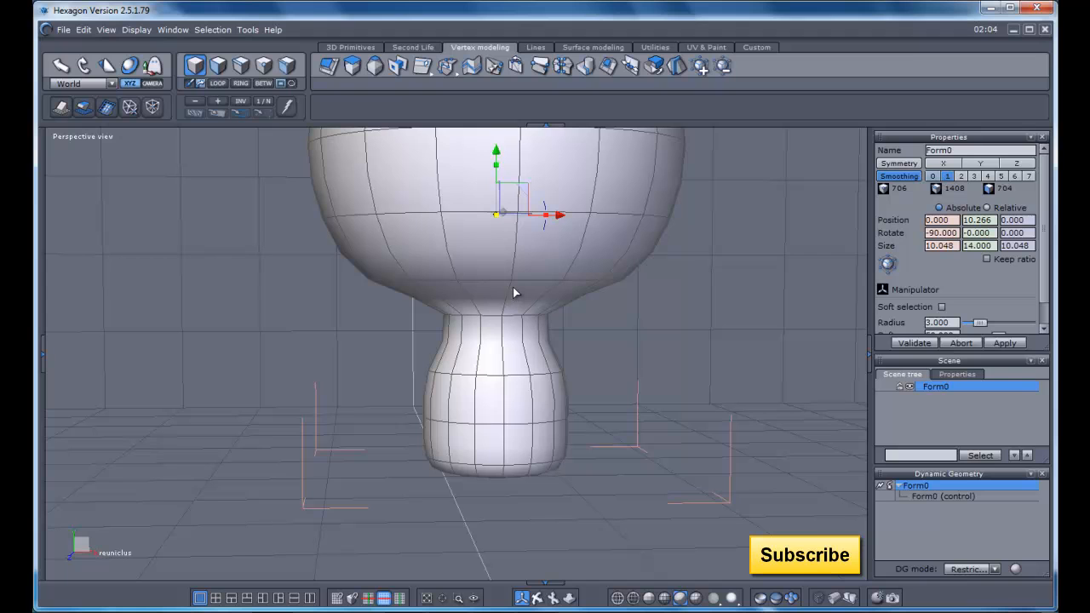
mouse_move(497, 306)
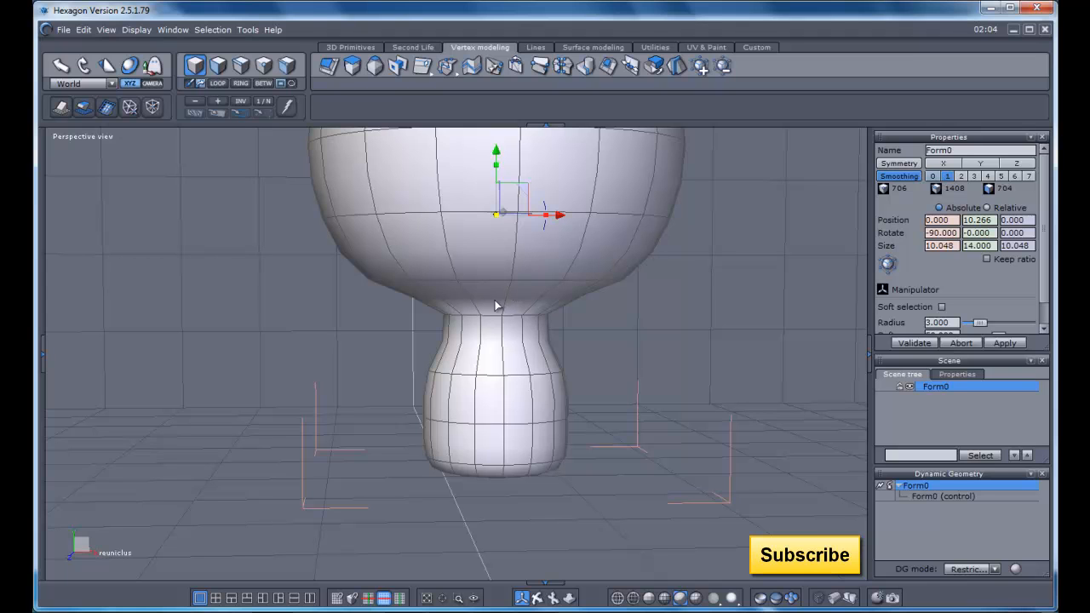
mouse_move(492, 309)
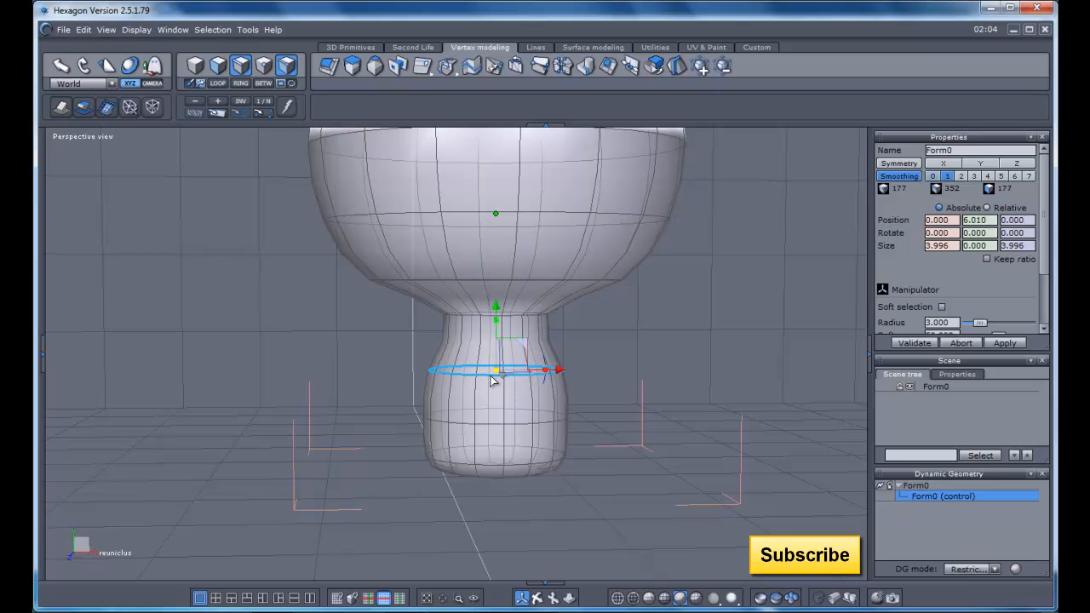
mouse_move(451, 342)
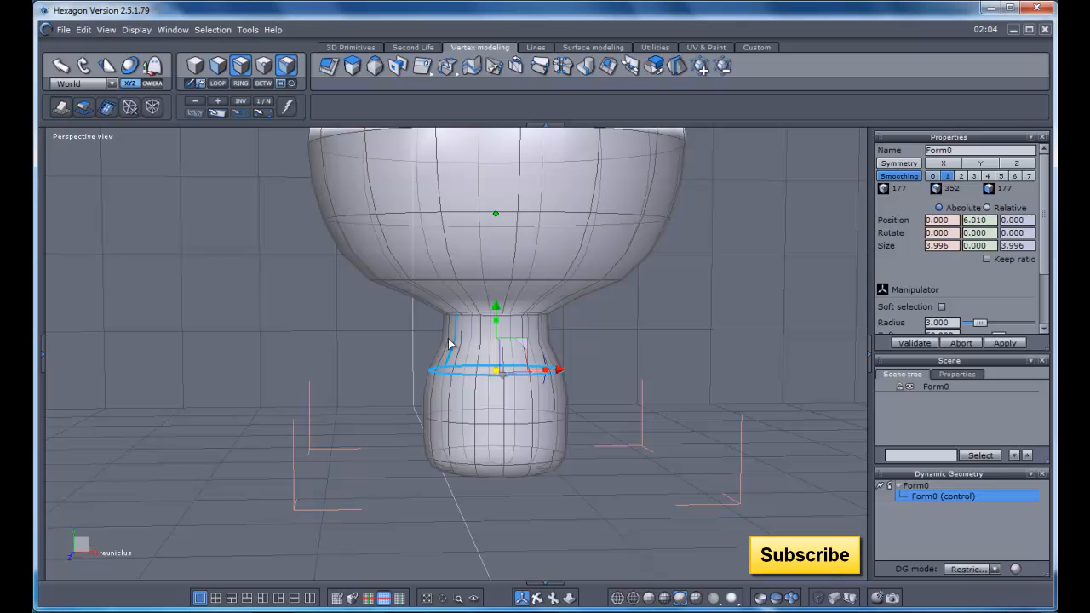
mouse_move(474, 66)
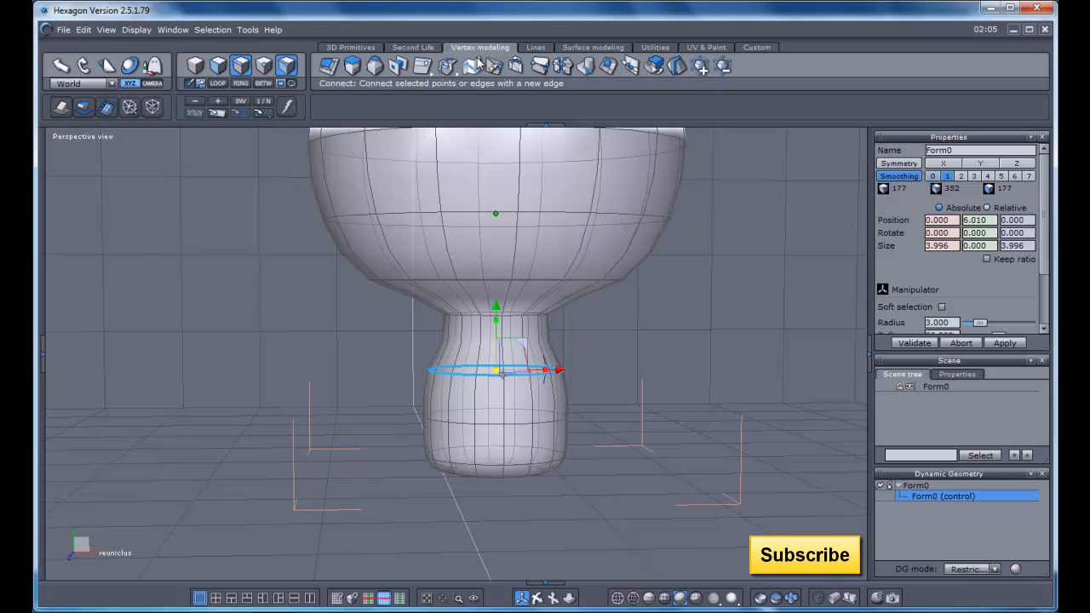
mouse_move(422, 66)
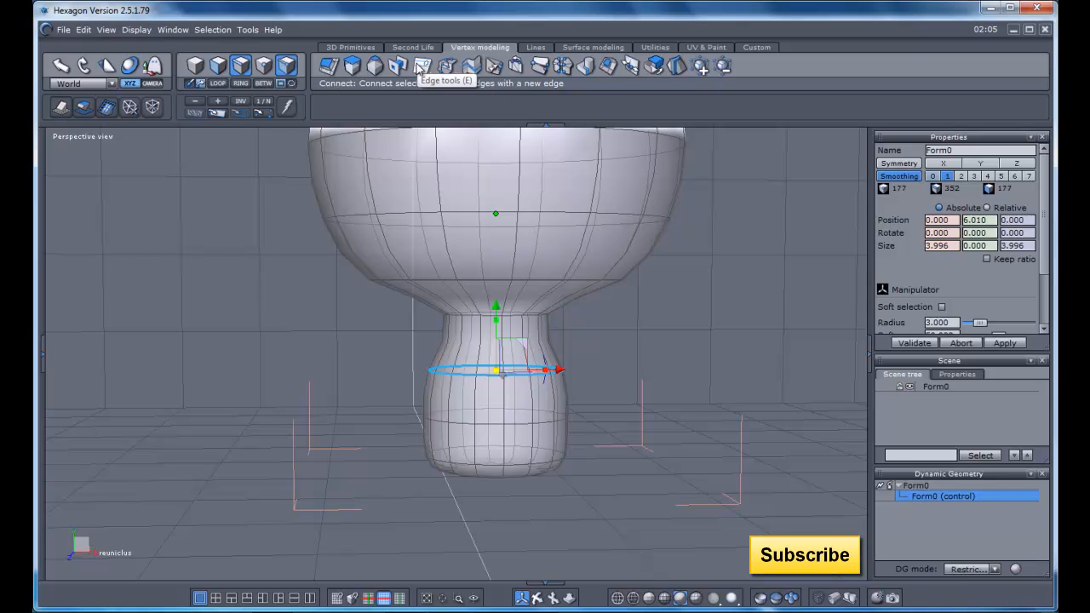
Apply Extract fillet to the selected edge ring around the middle of Form0
left_click(421, 66)
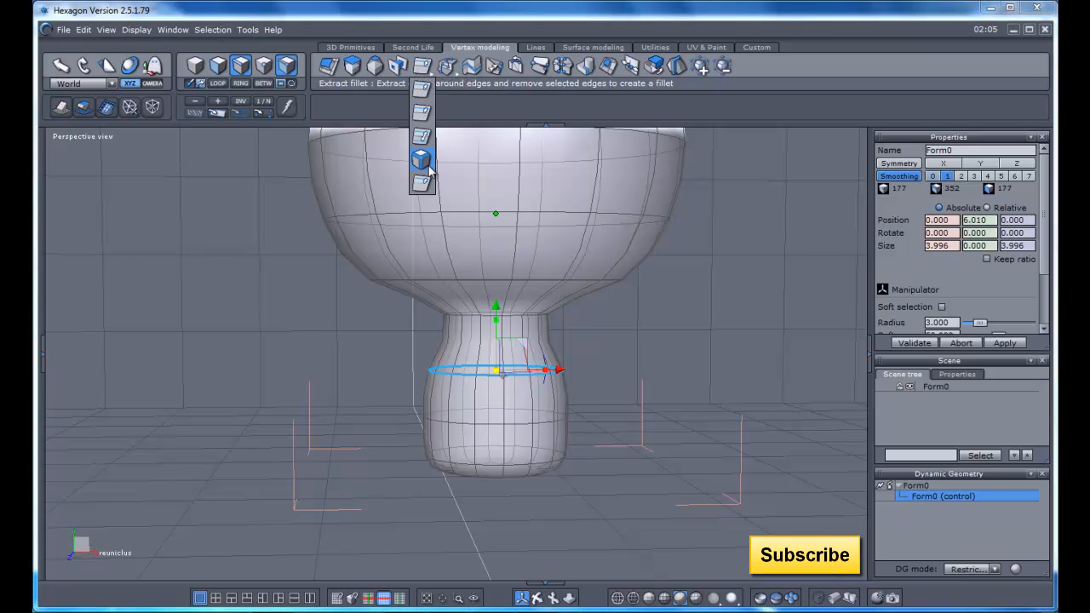
mouse_move(443, 332)
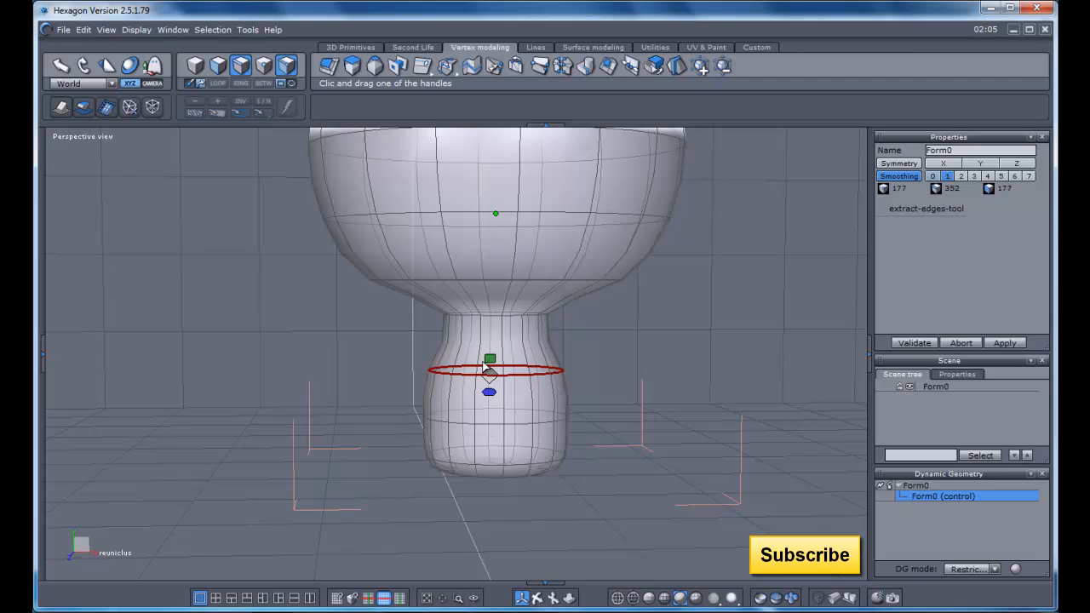
mouse_move(489, 372)
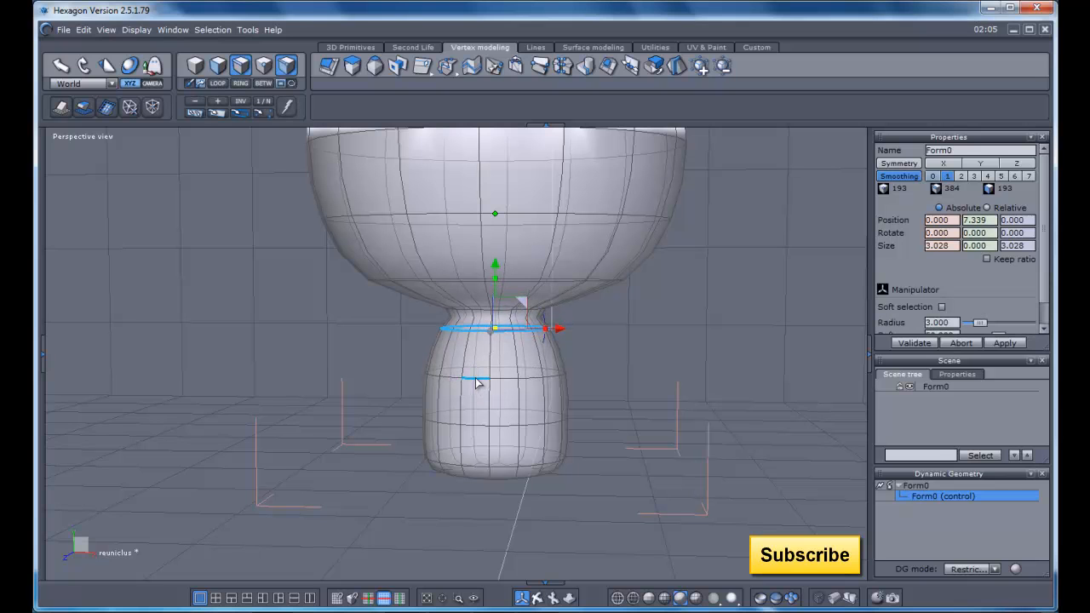
left_click_drag(493, 329, 494, 372)
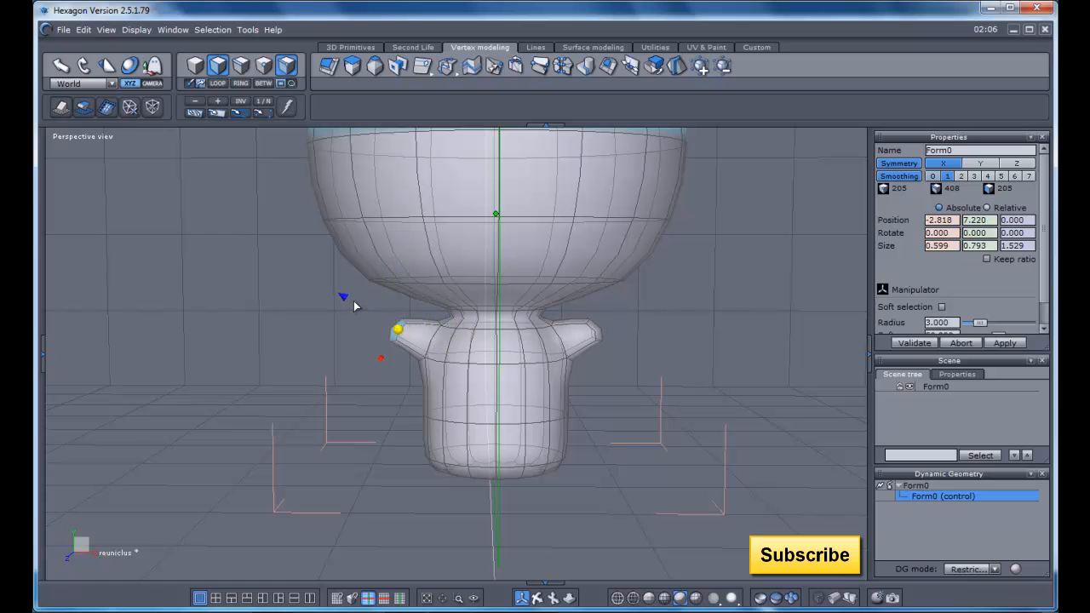
Drag the arm tip outward and upward with the manipulator
left_click_drag(397, 331, 374, 315)
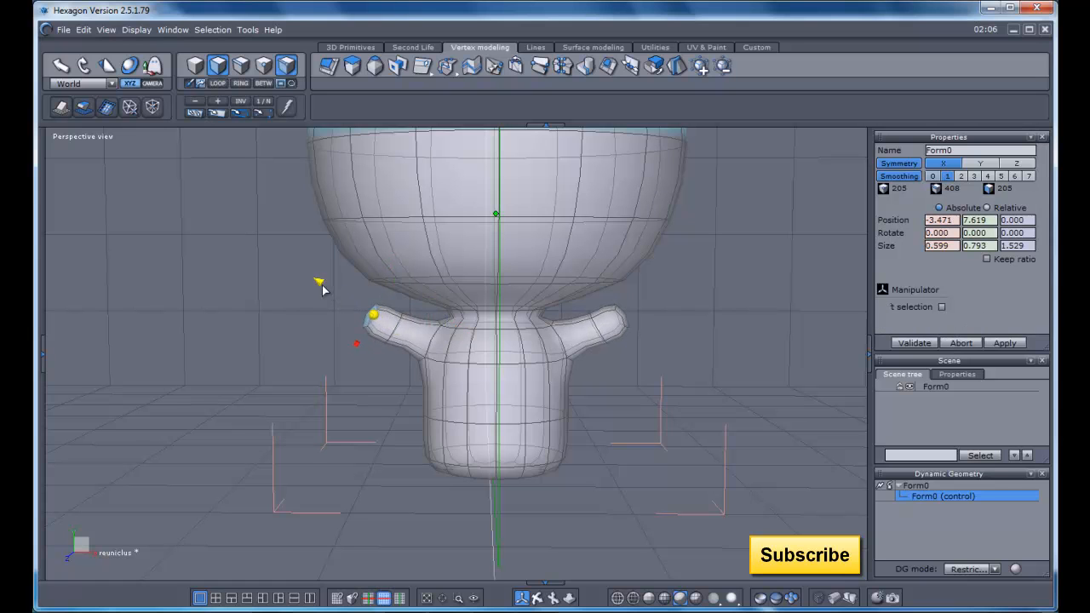
left_click(375, 315)
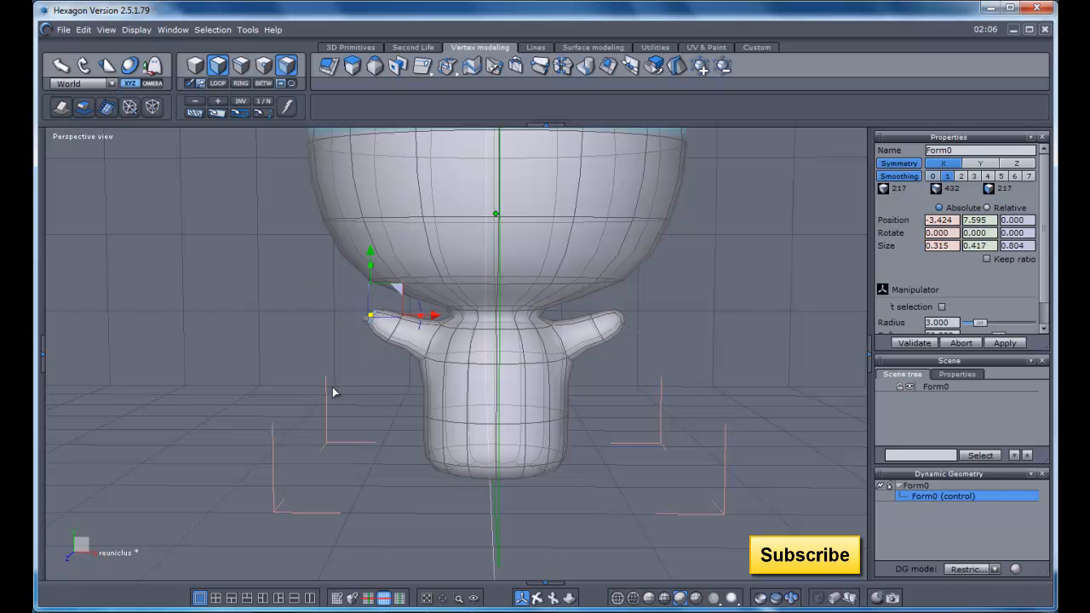
left_click(549, 597)
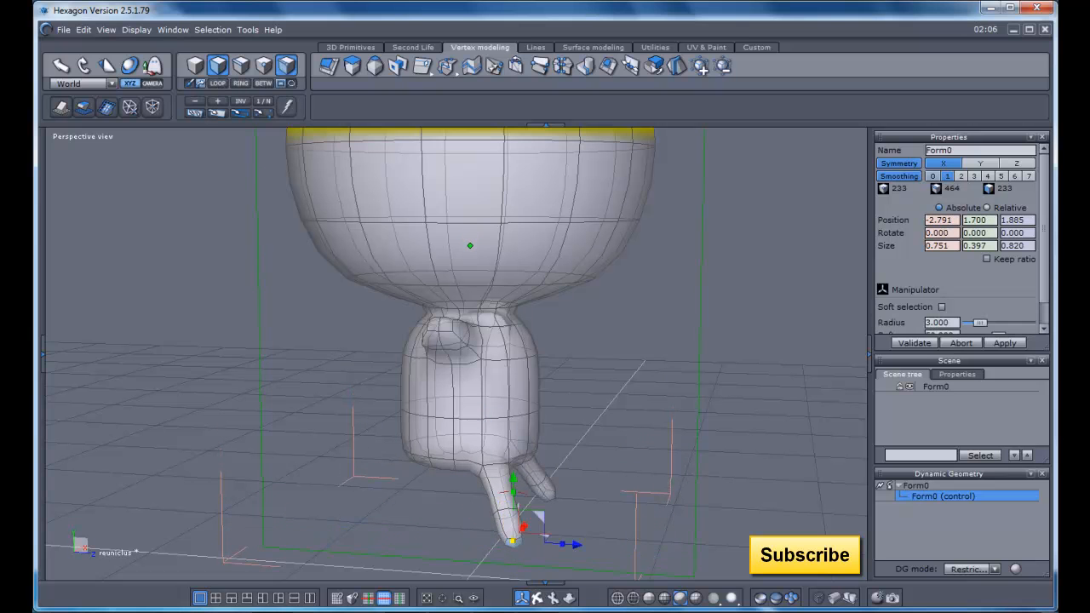
Lengthen the extruded leg downward toward the ground along the Y axis
left_click_drag(468, 341, 486, 247)
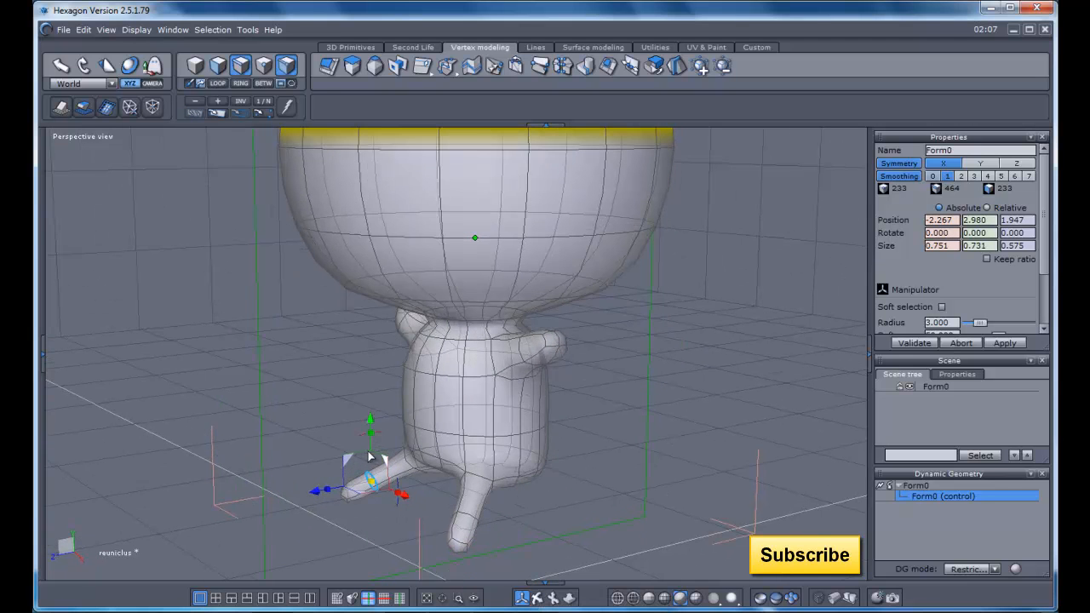
Reposition and shape the tips of both feet, orbiting to inspect
left_click_drag(370, 458, 362, 449)
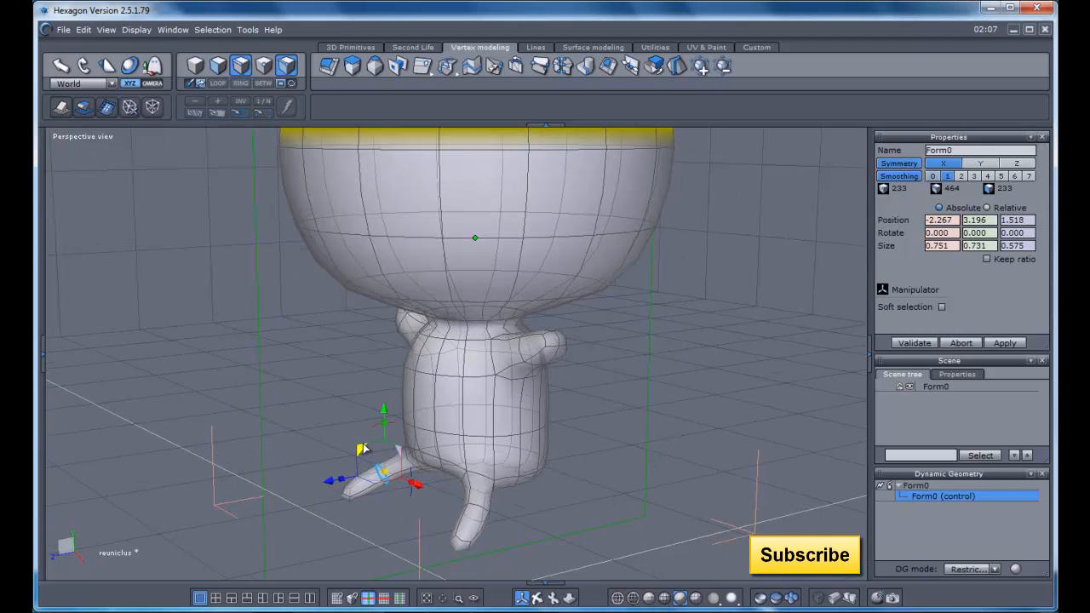
left_click(942, 307)
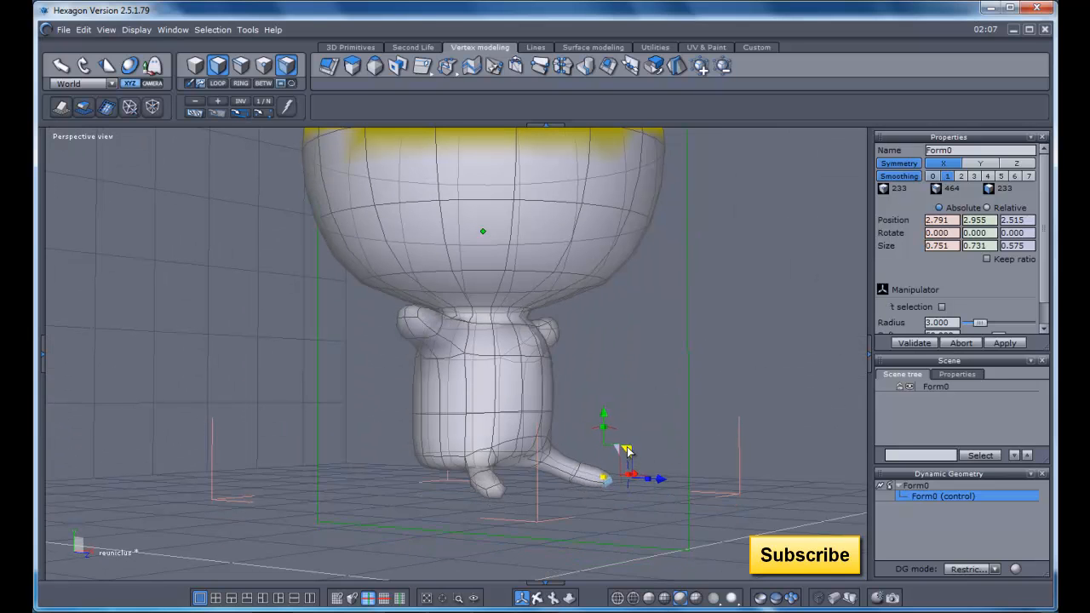
left_click_drag(603, 451, 596, 477)
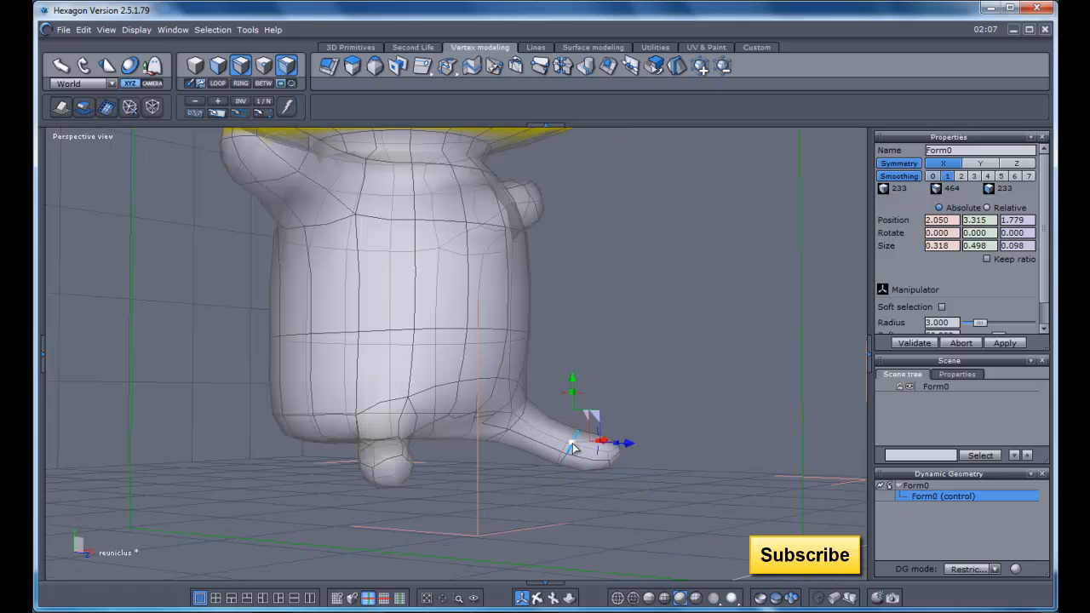
left_click_drag(575, 447, 592, 426)
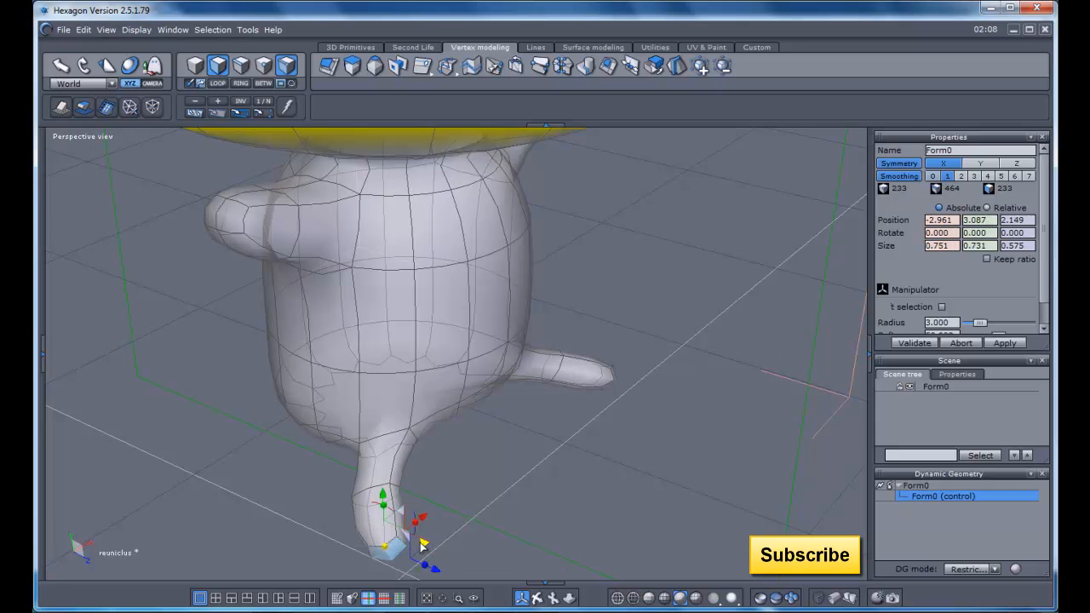
left_click_drag(423, 544, 409, 543)
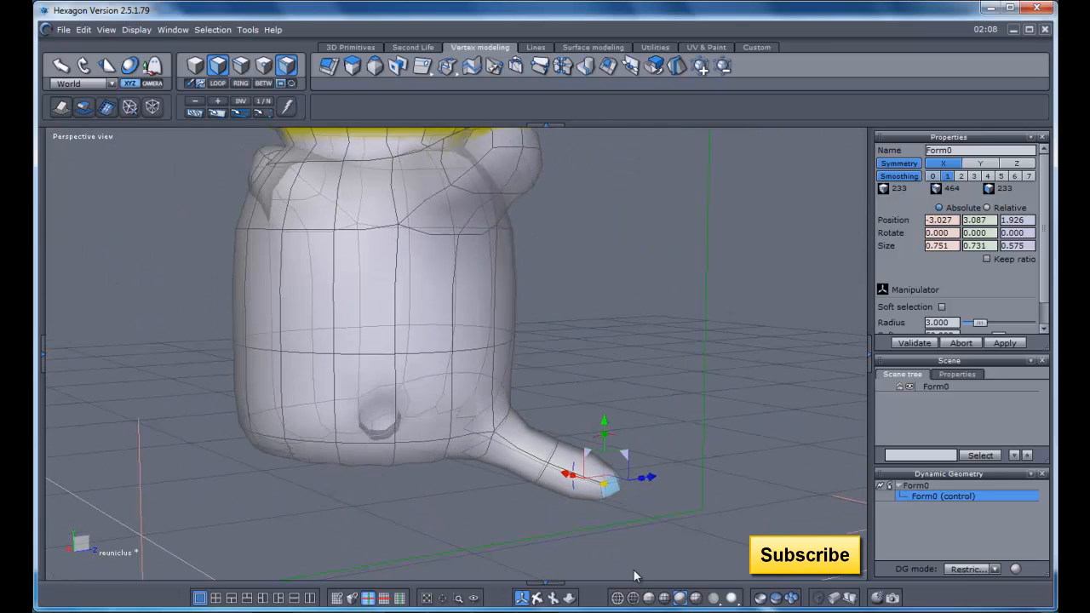
mouse_move(613, 436)
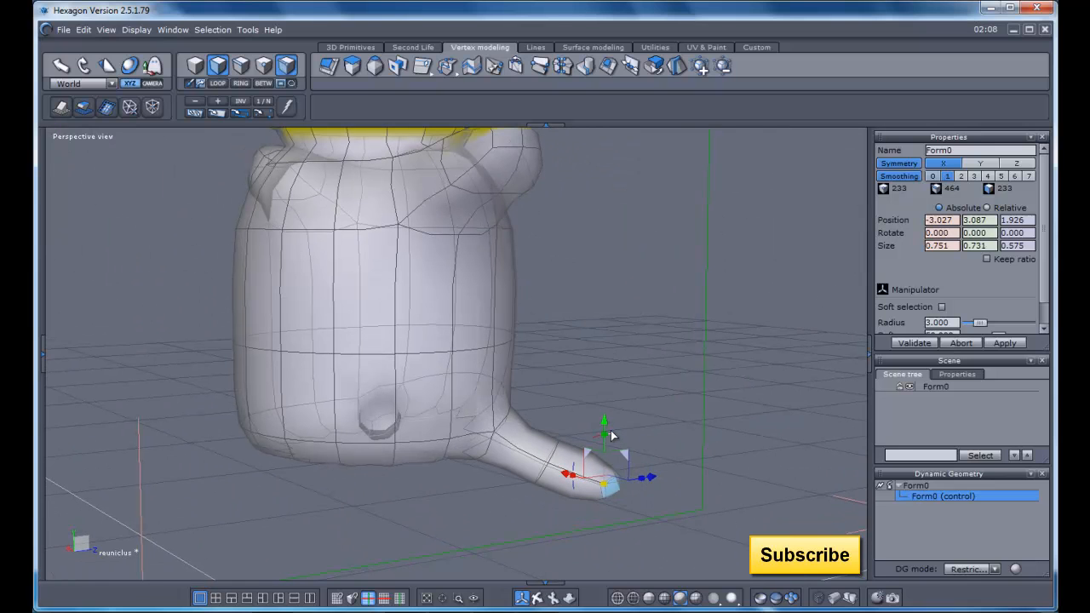
mouse_move(663, 499)
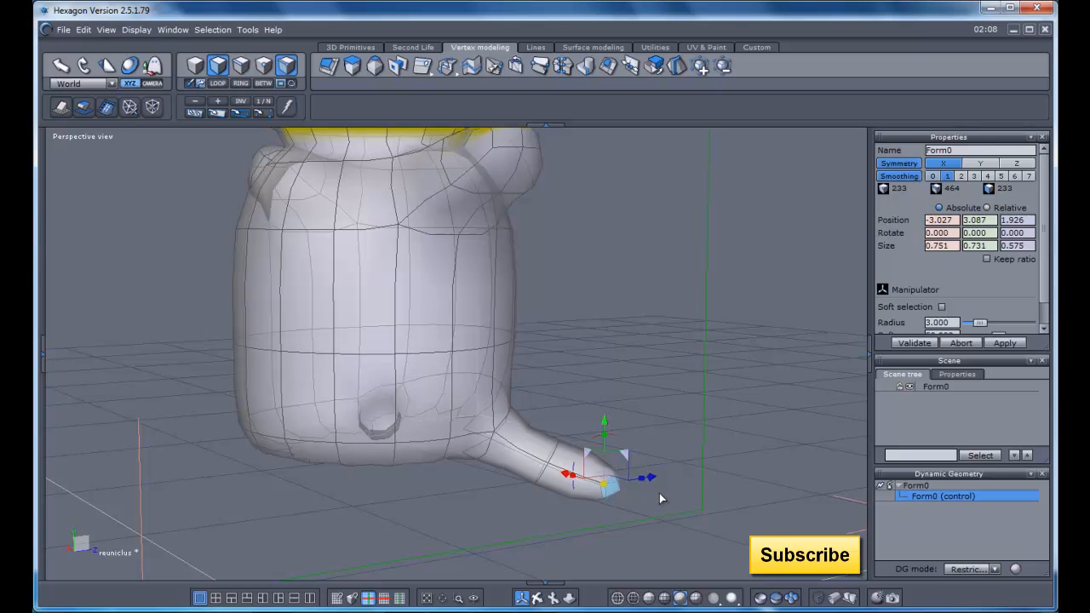
Narrow the foot tip, raise it upward, and move the foot faces toward the body
left_click_drag(605, 485, 634, 455)
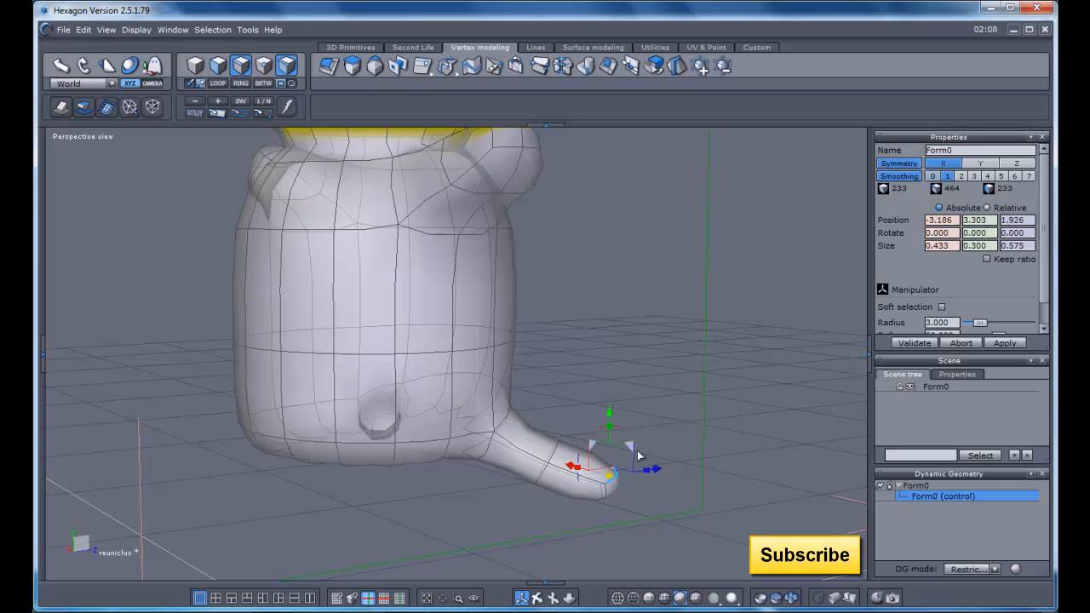
left_click_drag(609, 413, 630, 353)
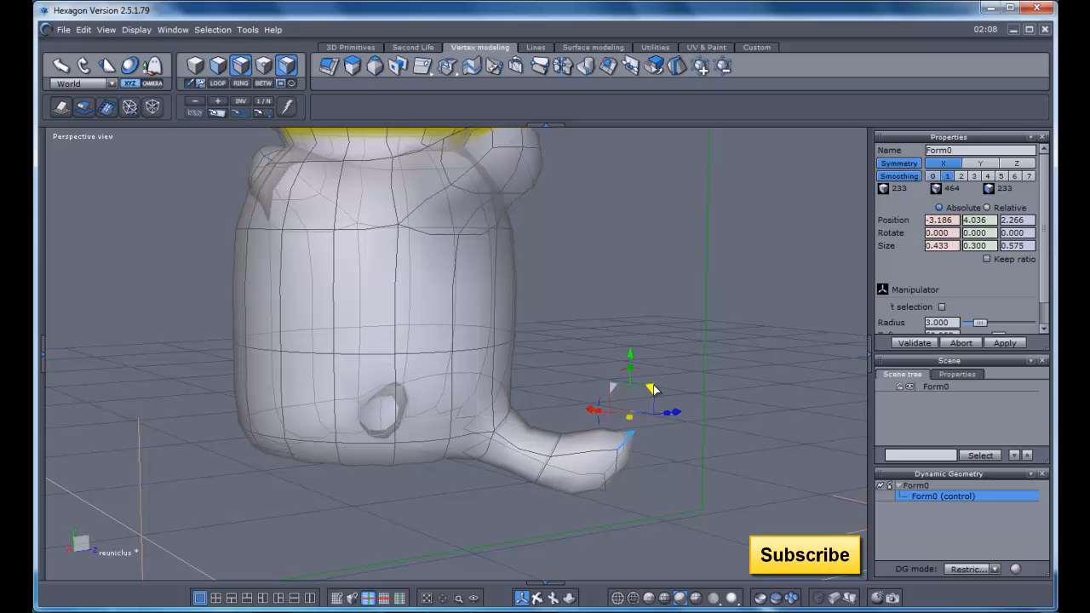
left_click_drag(630, 354, 622, 369)
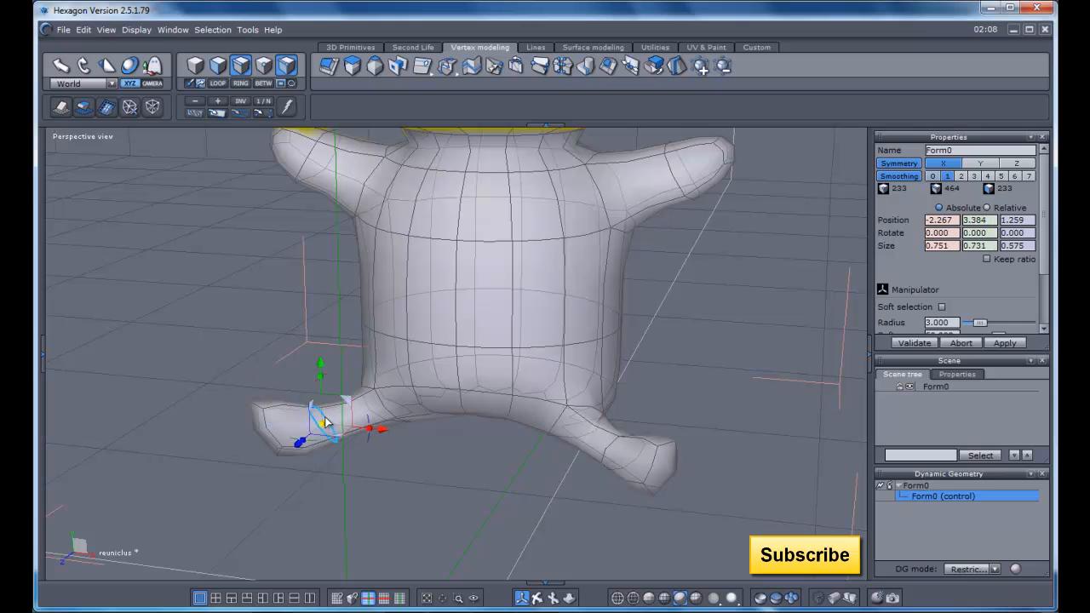
left_click_drag(319, 417, 362, 396)
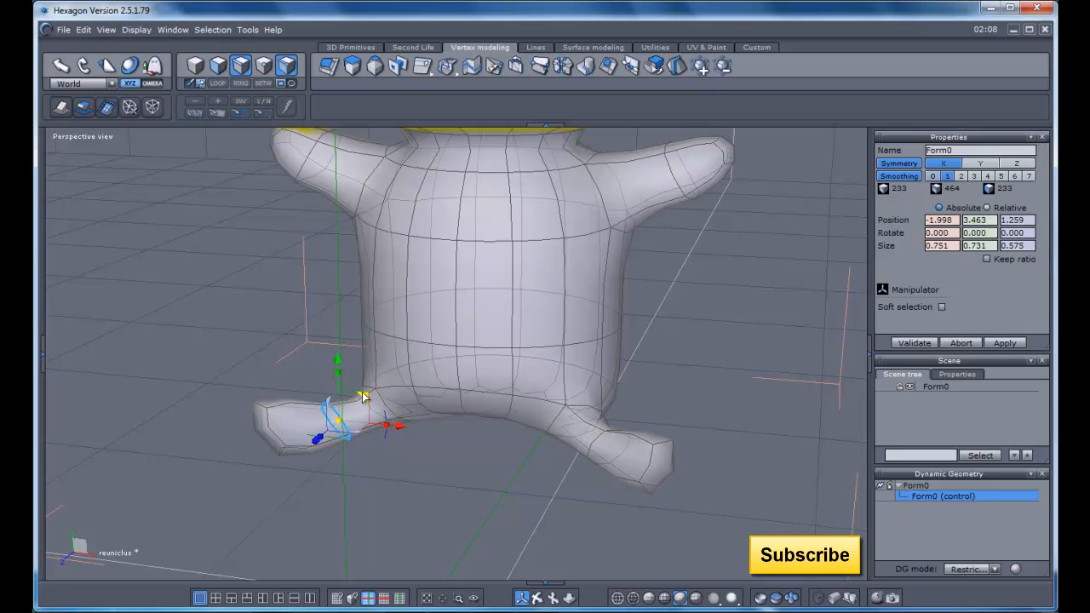
left_click(941, 306)
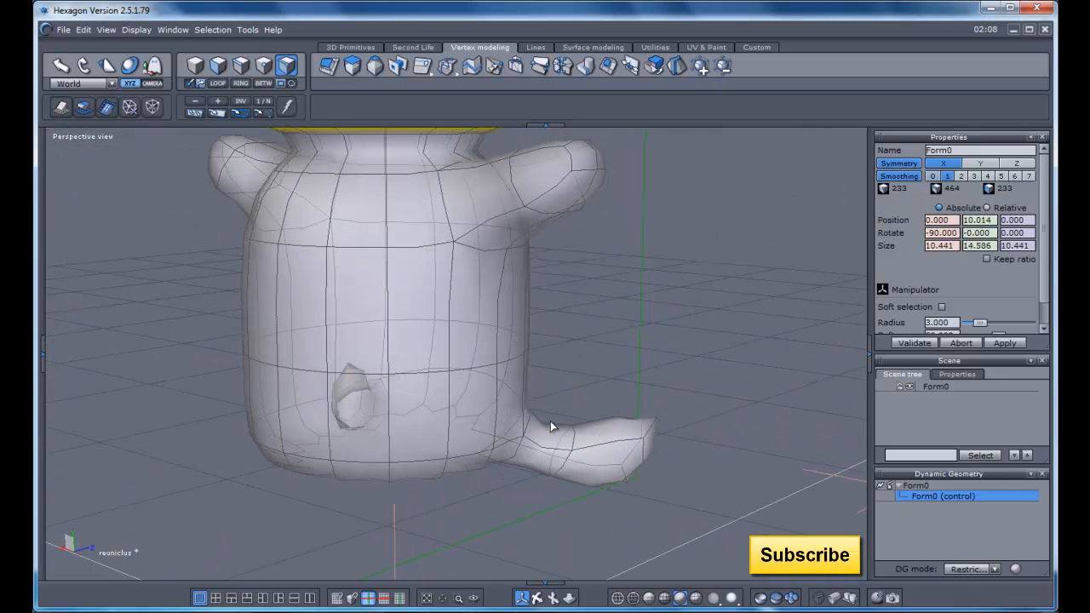
Select a vertical edge on the body's left side
left_click(552, 425)
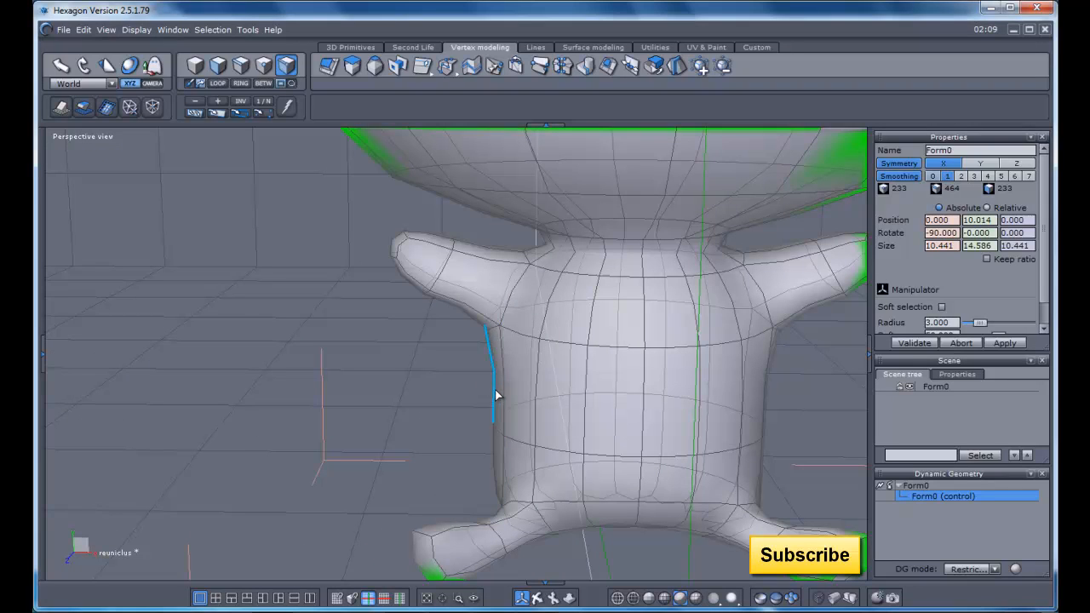
Pull side points and a side edge outward to round the body's left side
left_click(489, 366)
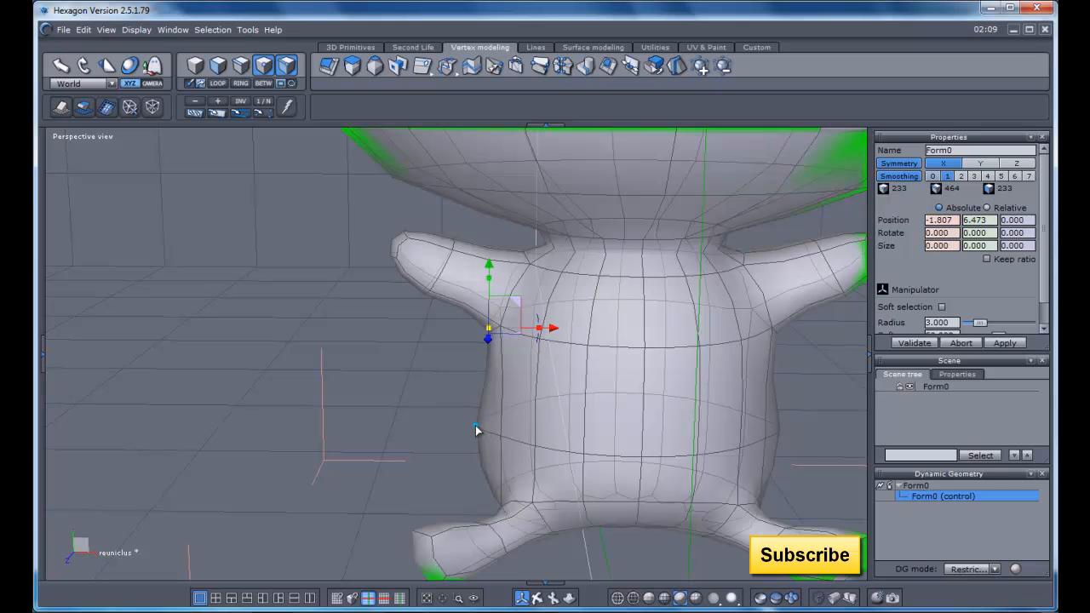
left_click_drag(490, 328, 492, 394)
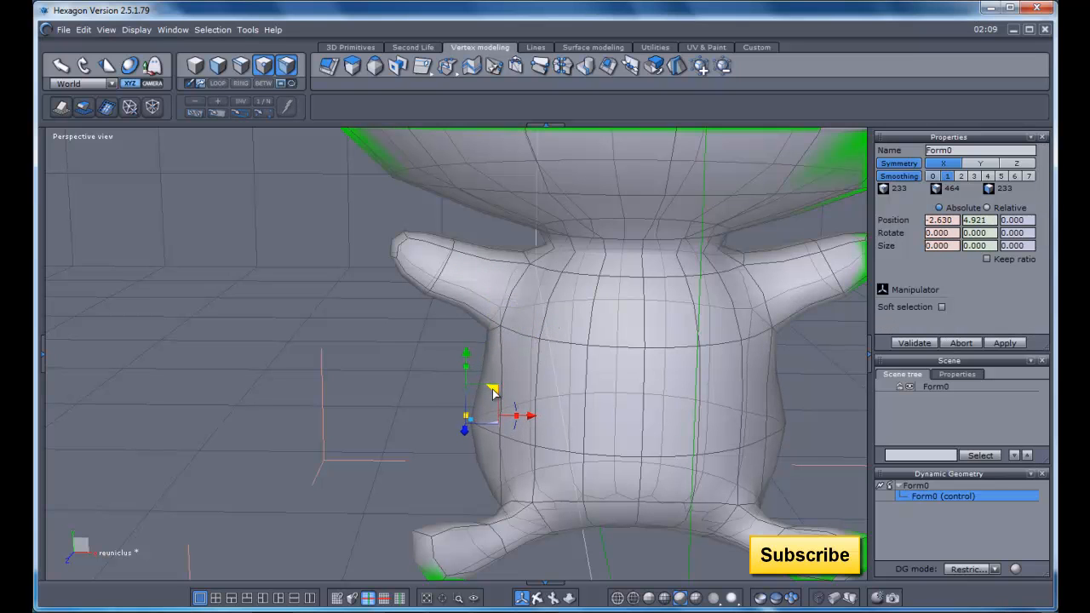
left_click(941, 307)
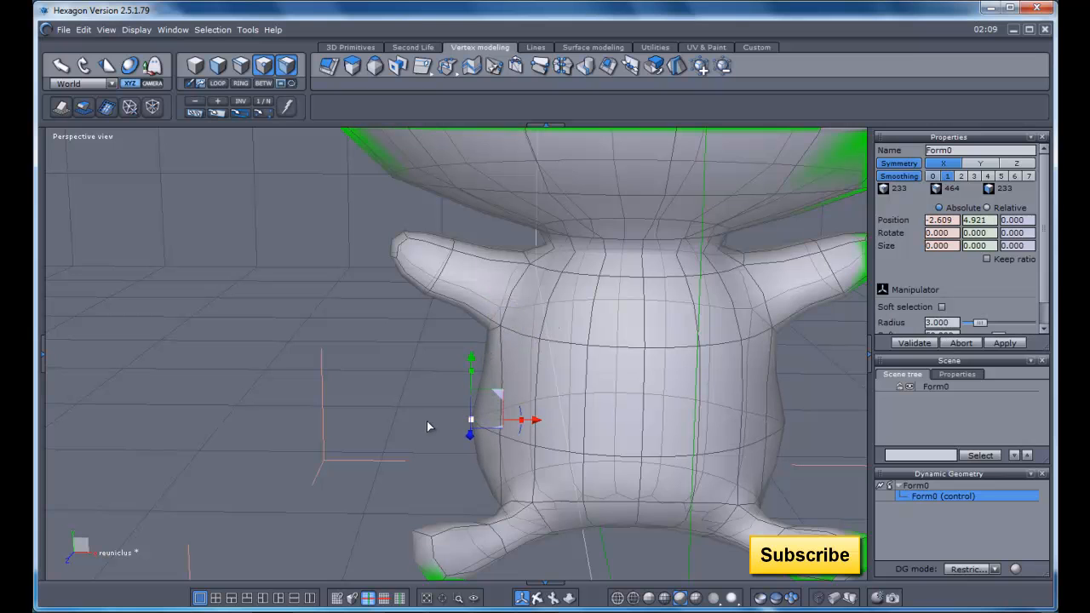
left_click_drag(470, 417, 478, 366)
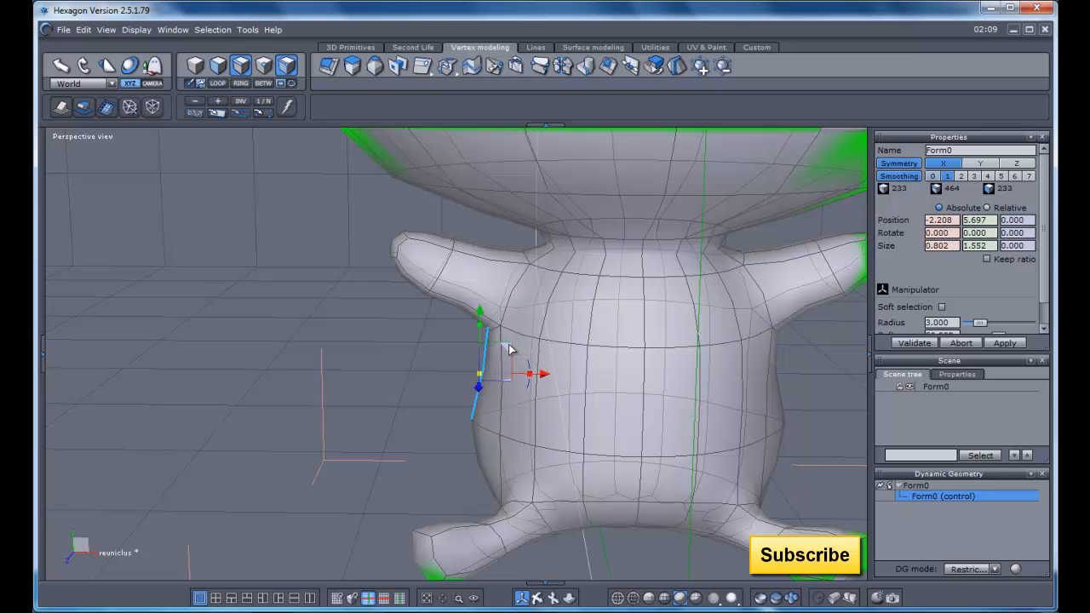
left_click_drag(480, 374, 469, 388)
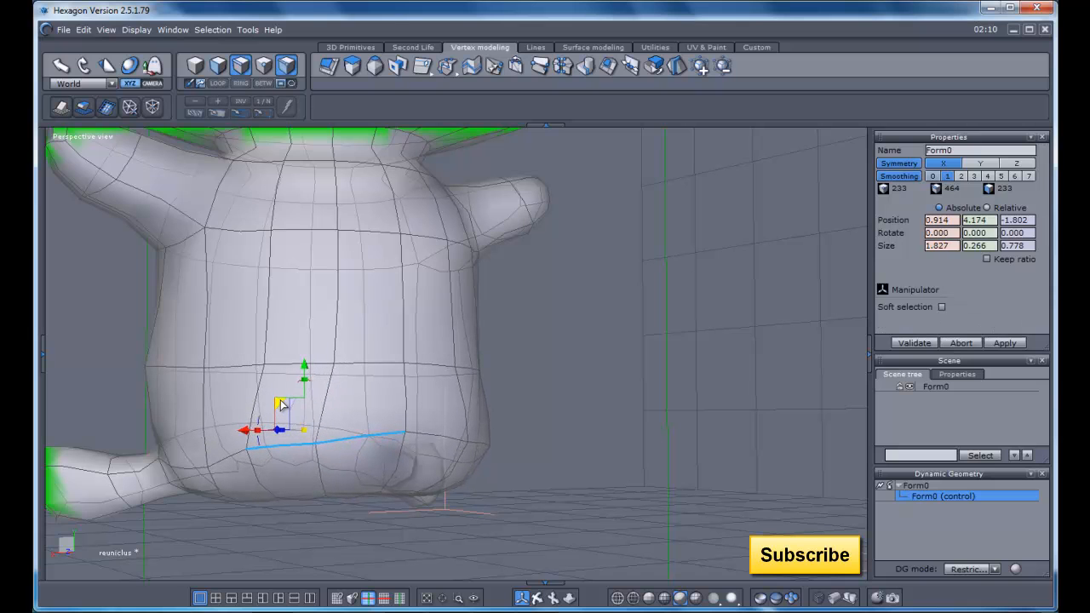
Move the body's bottom edge to reshape it, then pick a side point
left_click(942, 306)
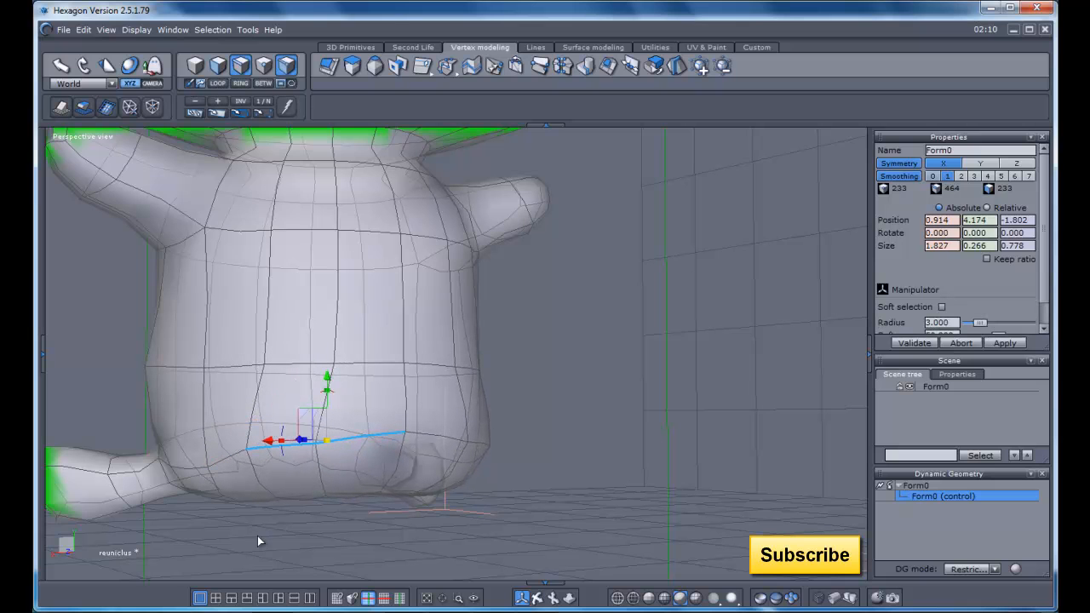
left_click_drag(303, 438, 186, 466)
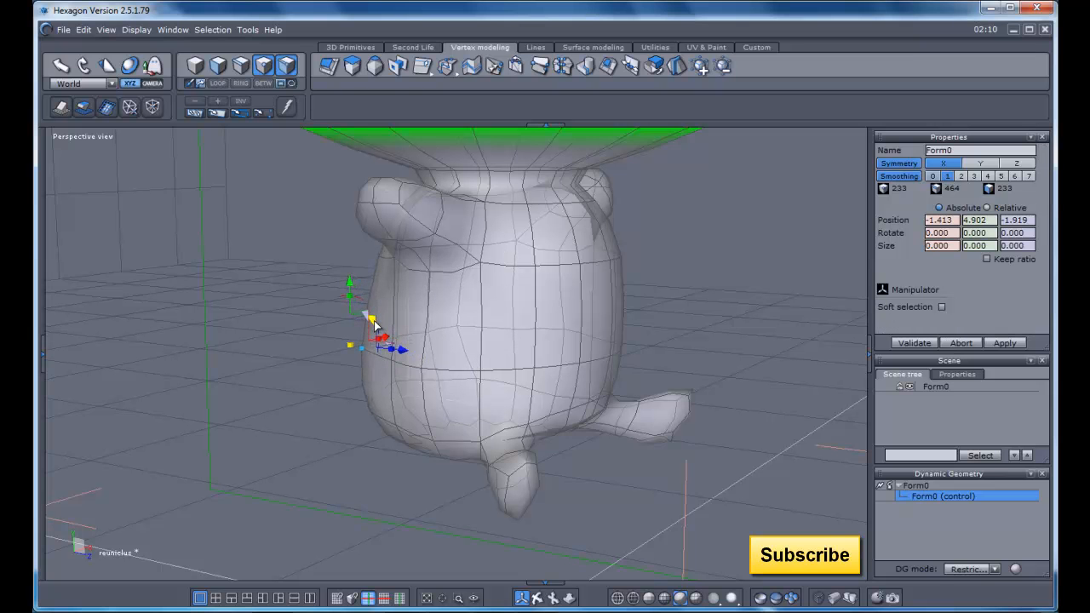
left_click(943, 307)
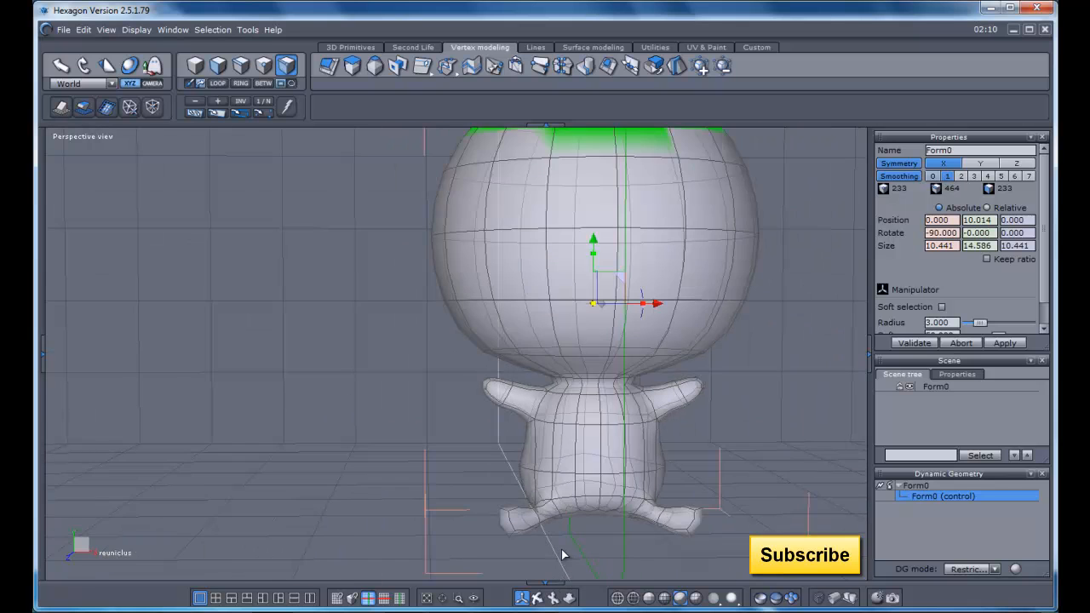
scroll("down", 3)
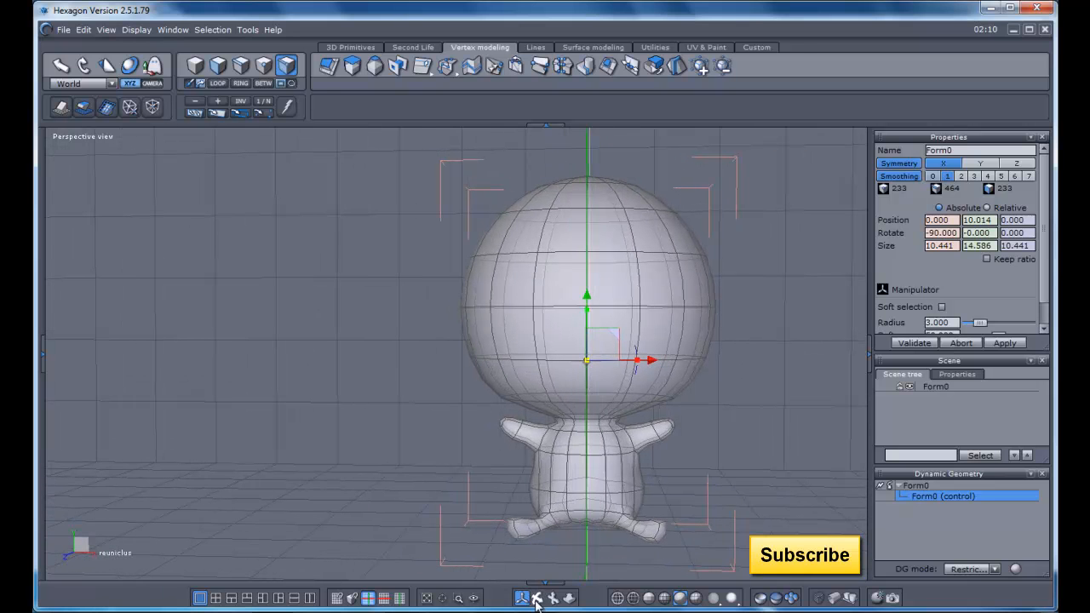
mouse_move(553, 596)
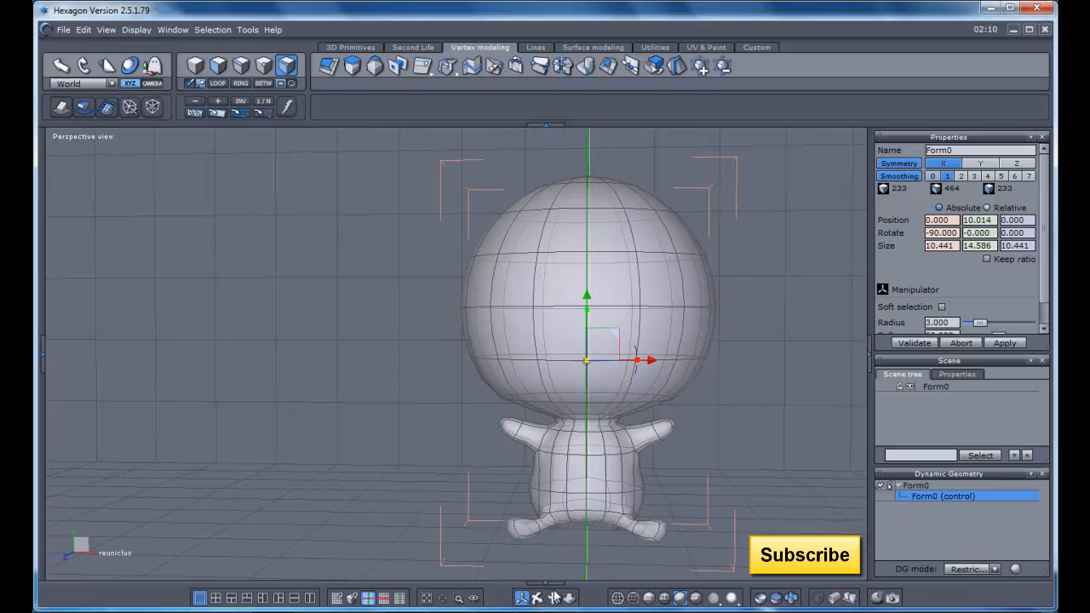
mouse_move(734, 569)
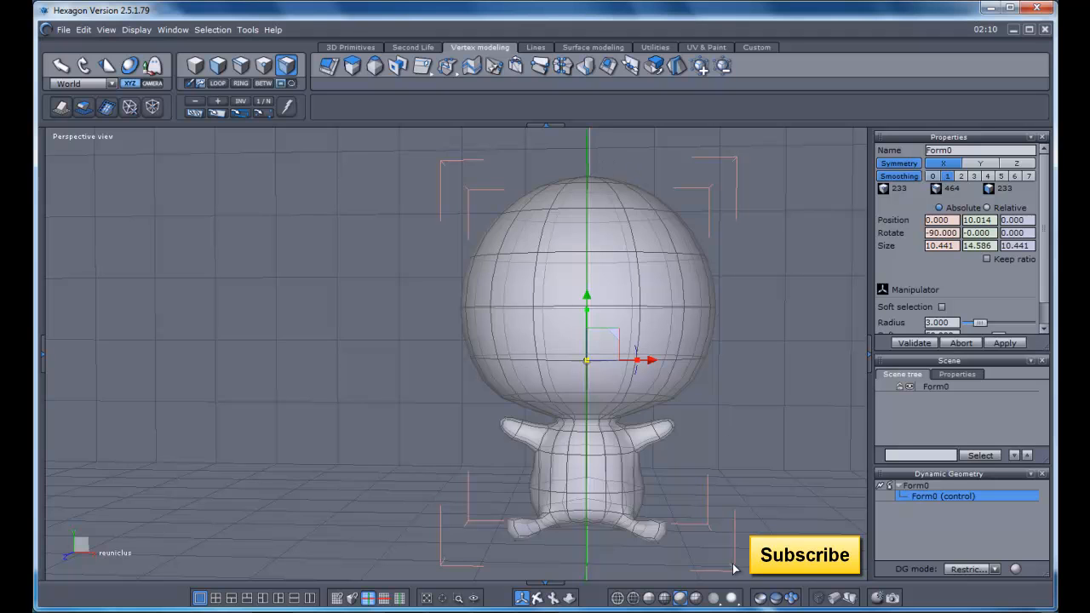
mouse_move(497, 475)
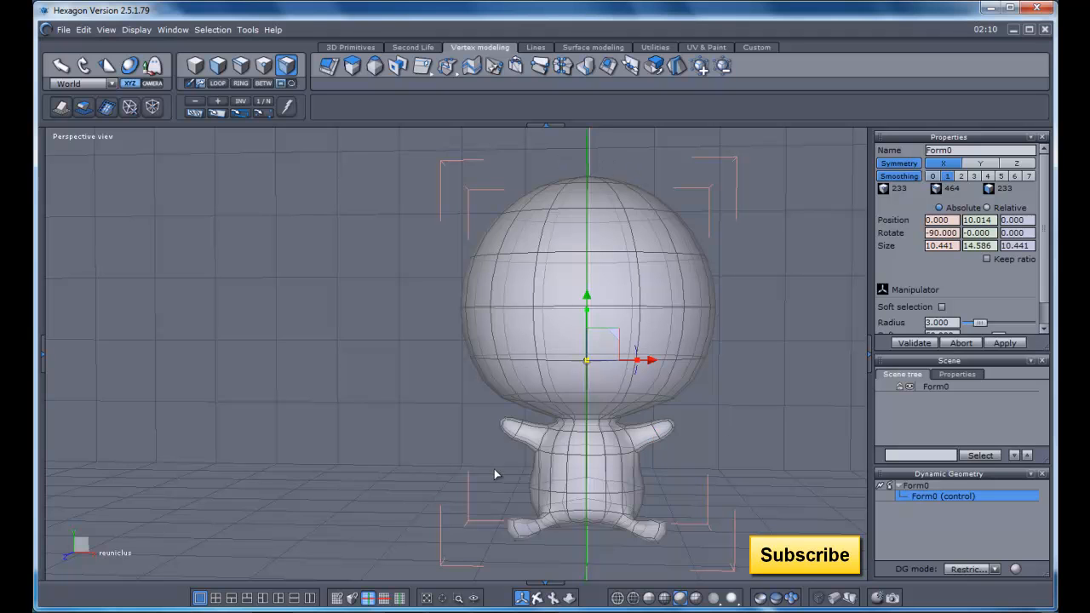
mouse_move(583, 115)
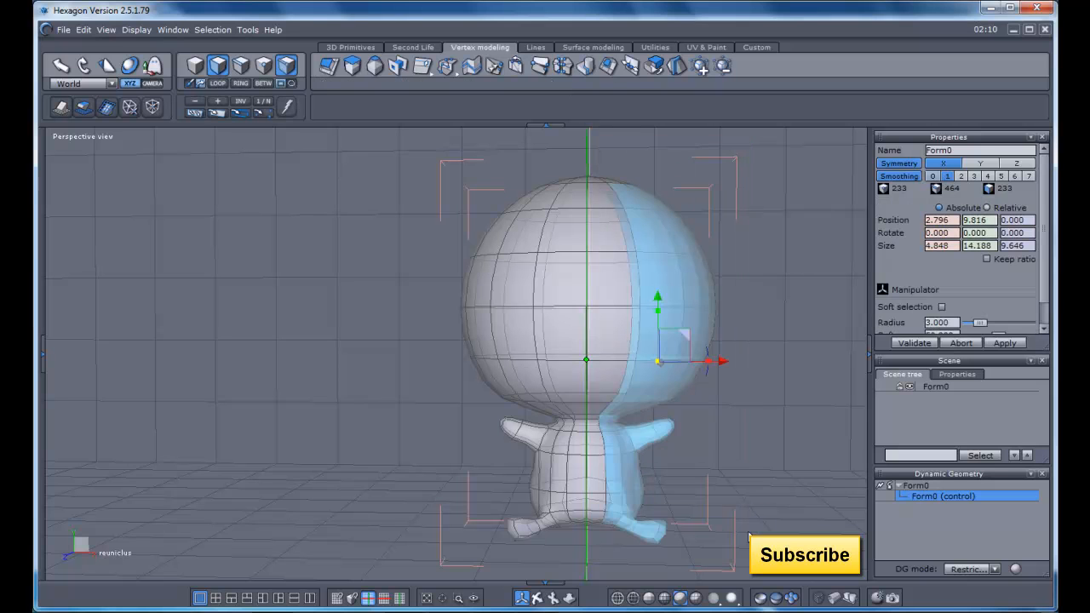
mouse_move(658, 65)
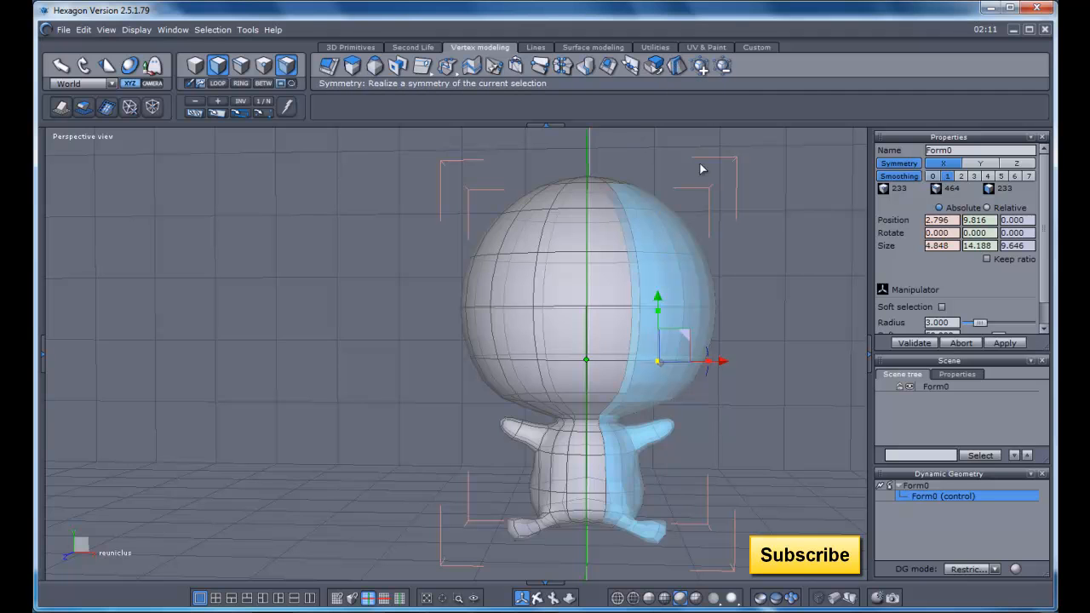
mouse_move(823, 235)
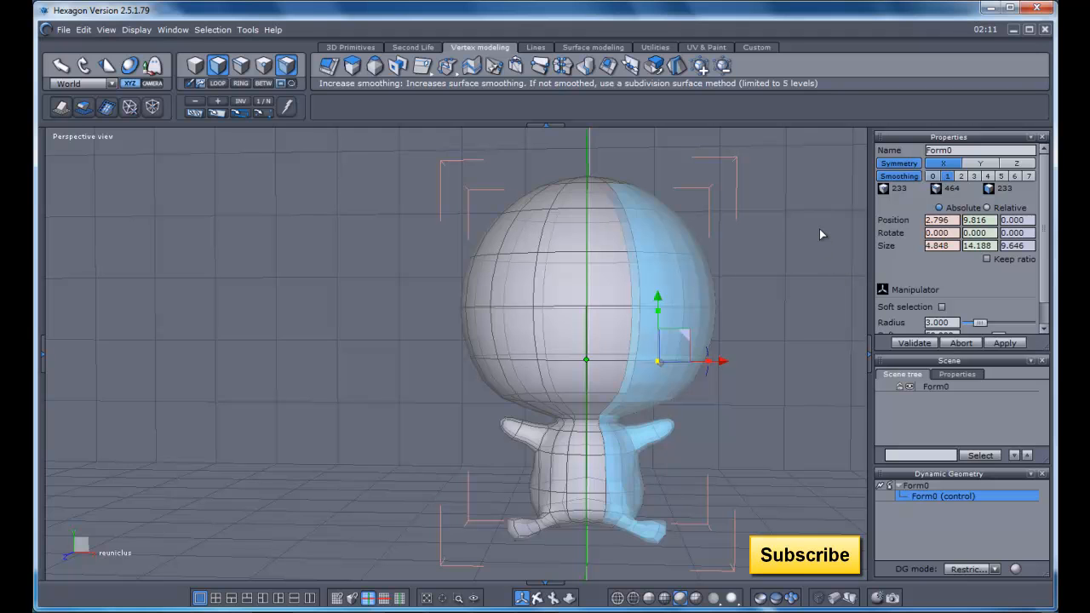
mouse_move(609, 307)
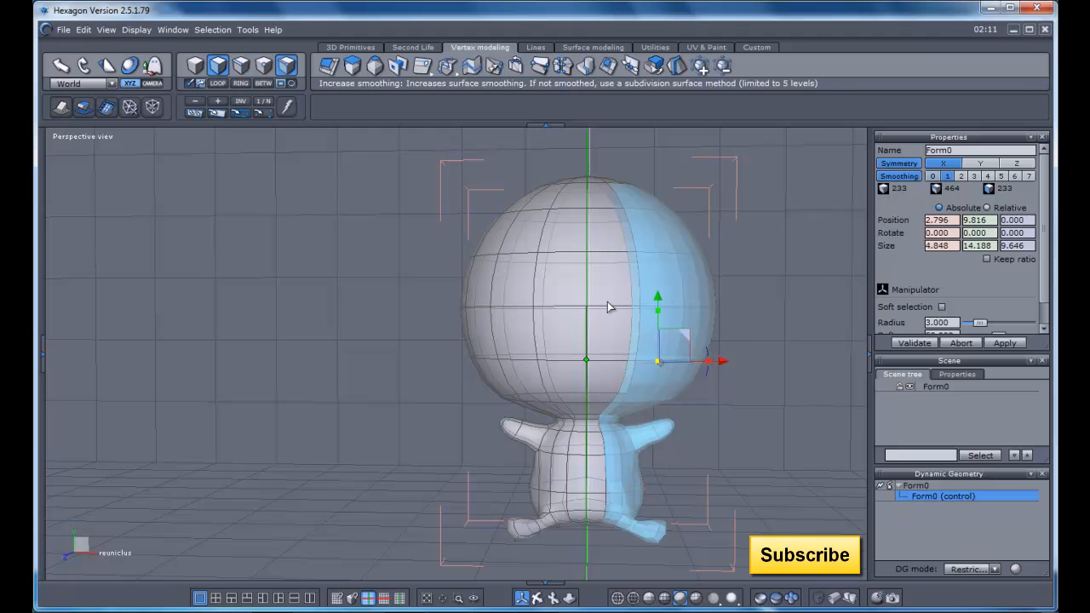
mouse_move(674, 482)
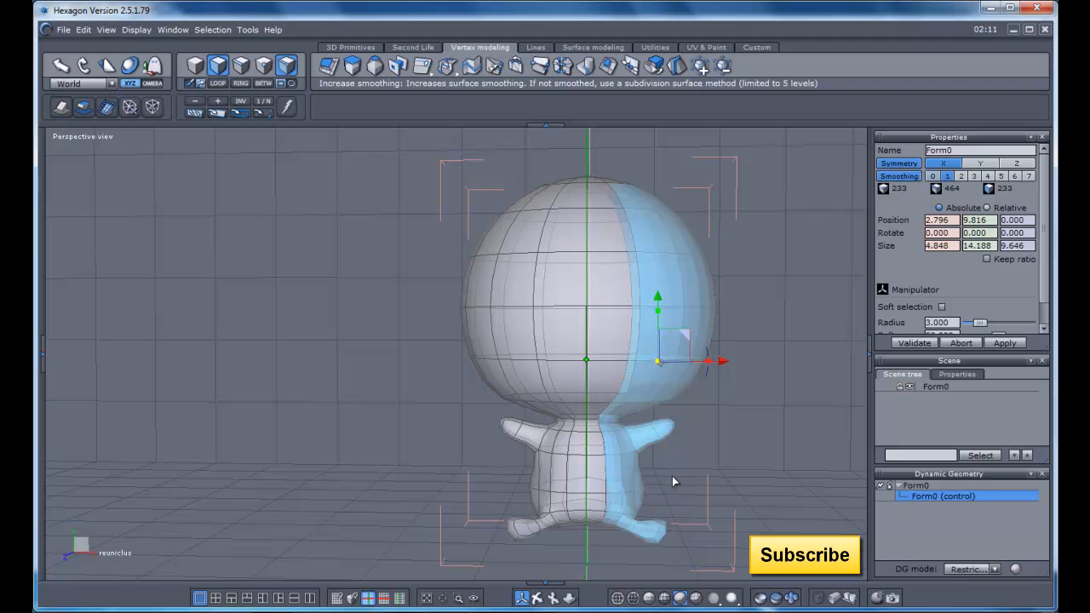
mouse_move(586, 66)
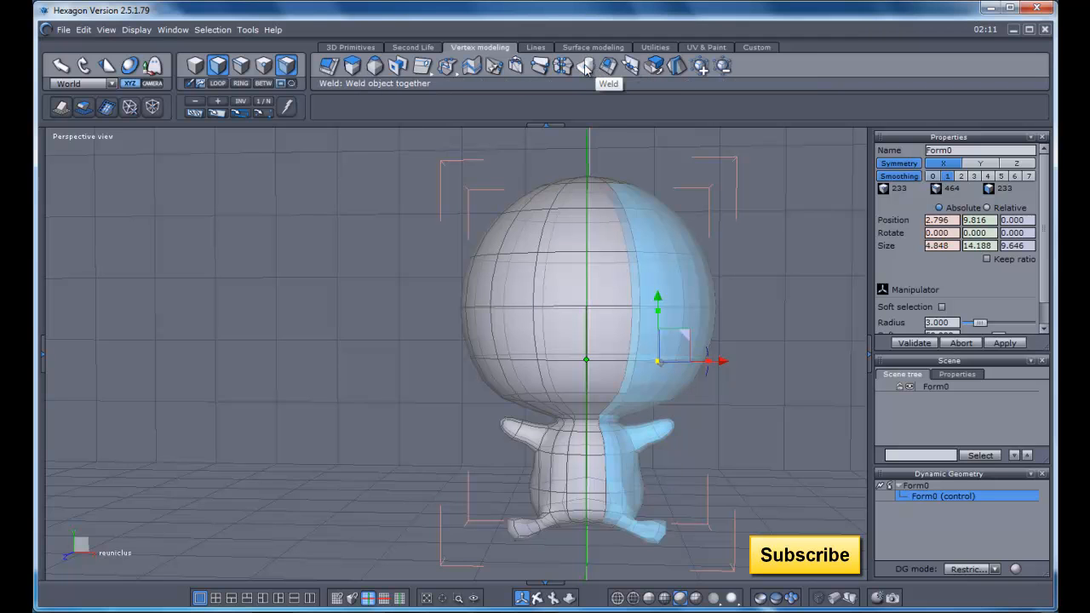
mouse_move(665, 276)
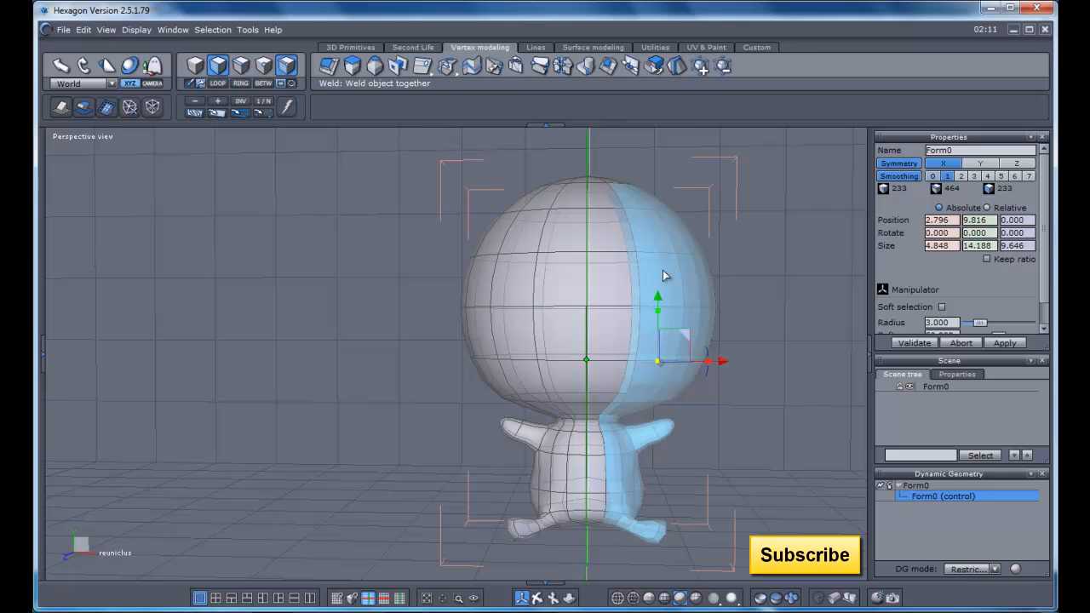